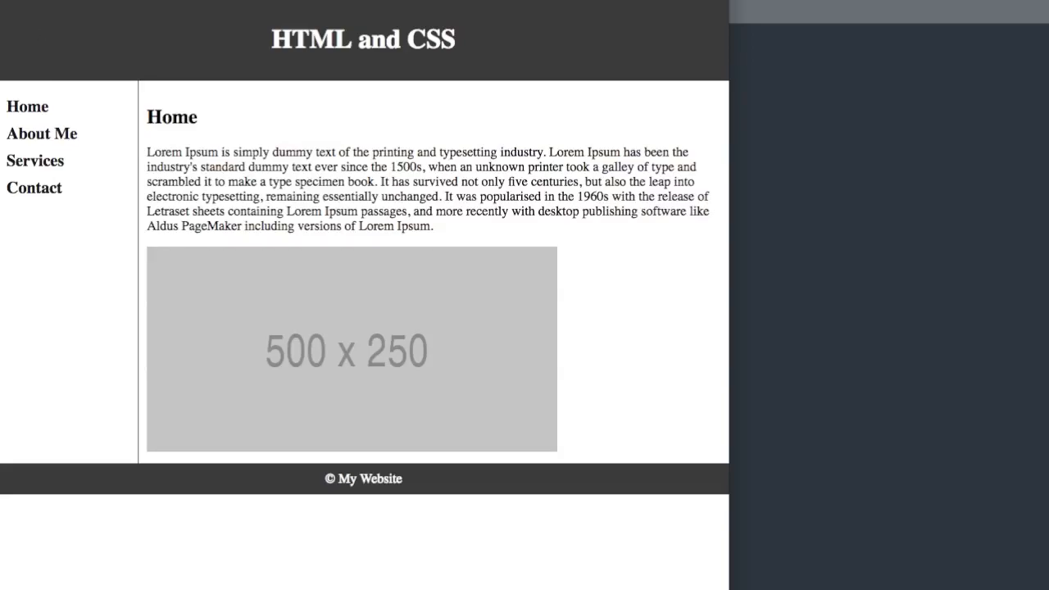
mouse_move(433, 80)
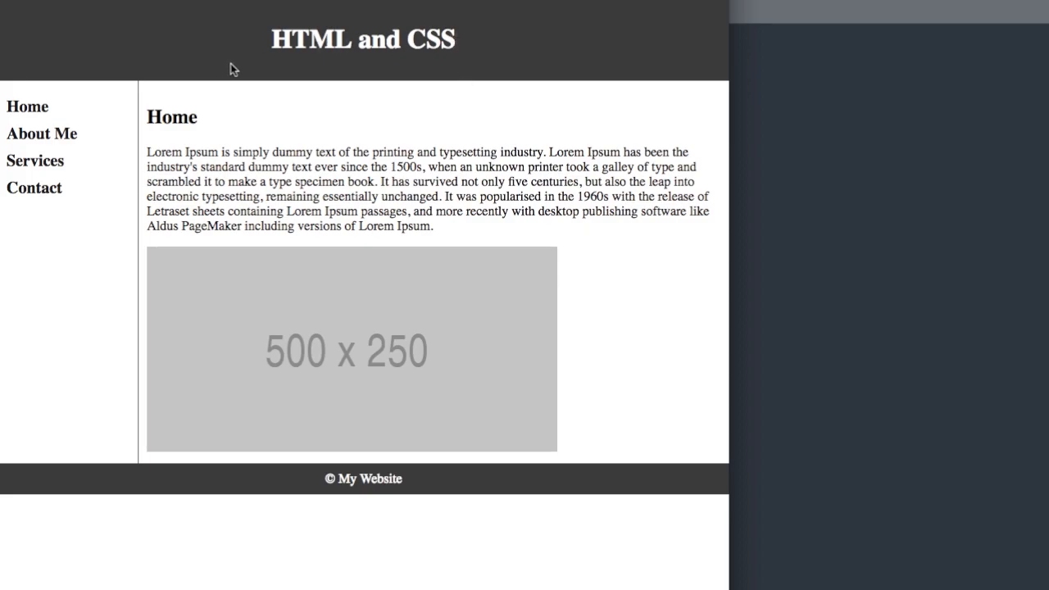
mouse_move(25, 135)
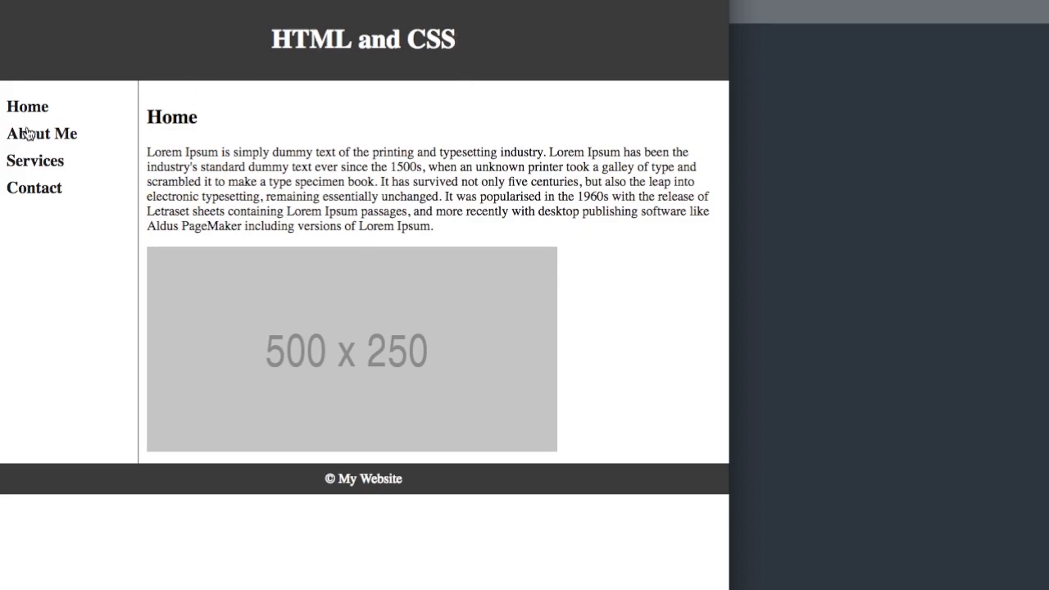
mouse_move(28, 105)
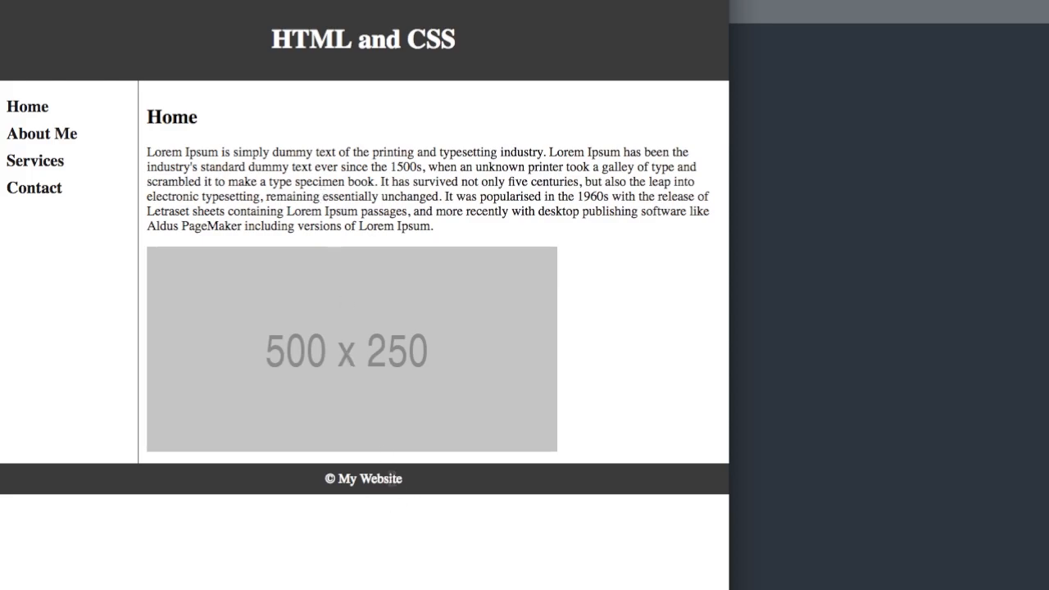
mouse_move(384, 370)
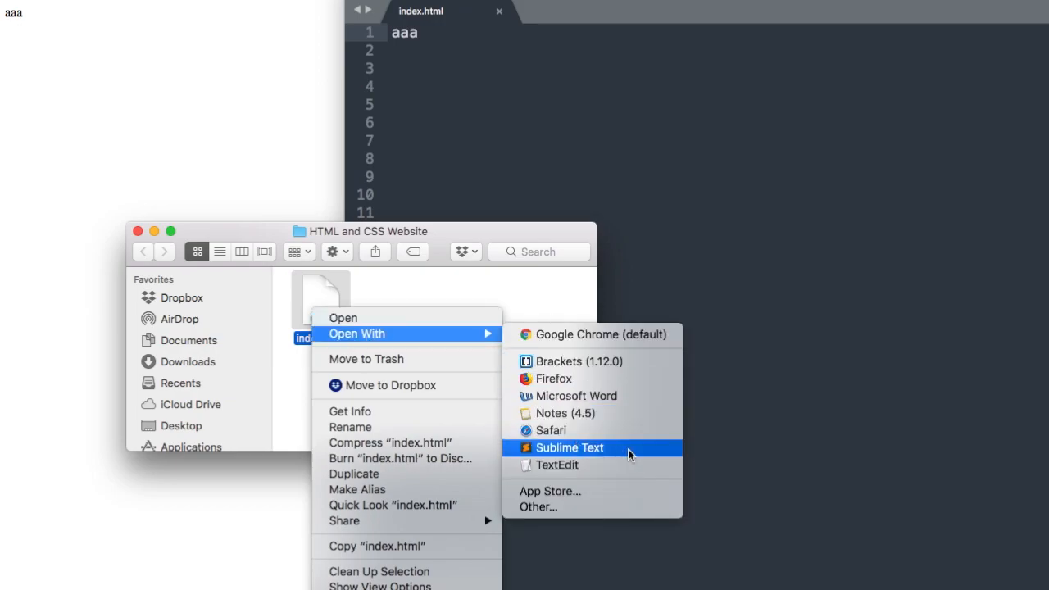
mouse_move(652, 456)
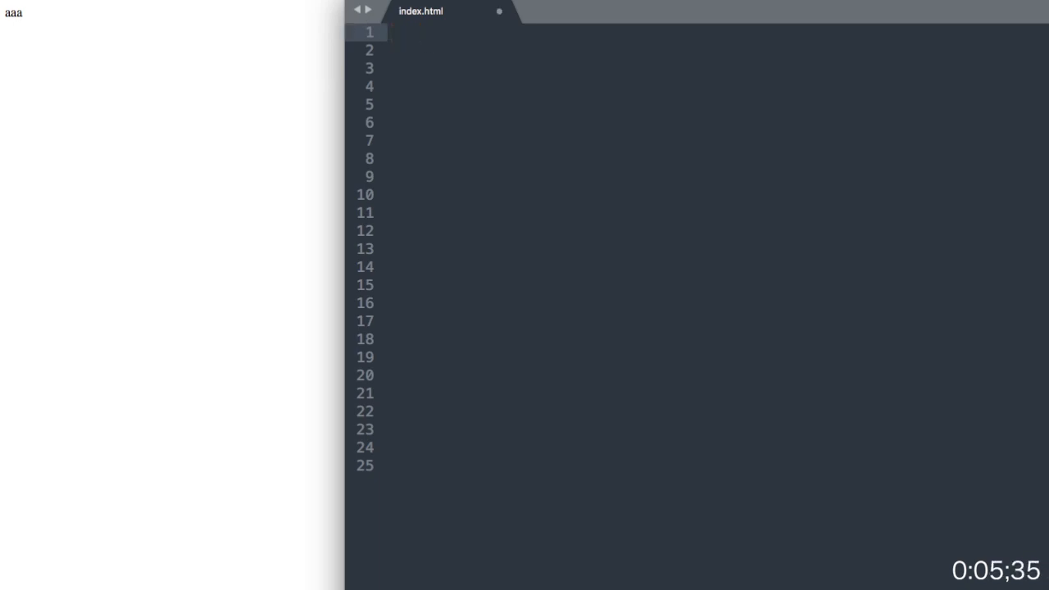
- Expand an HTML page skeleton titled 'My HTML Website' and begin the header
type("<ht")
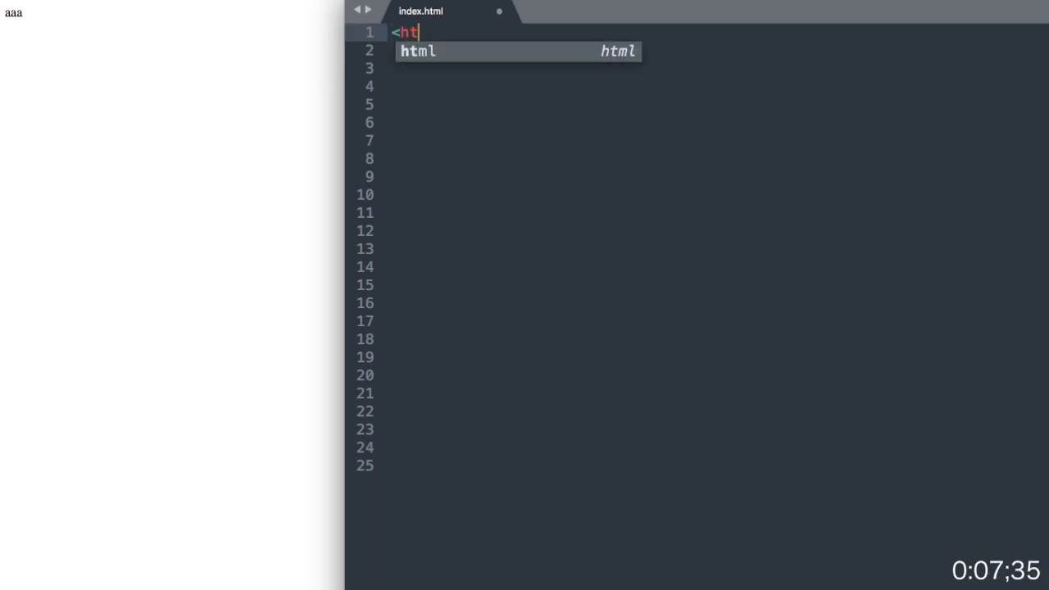
key("Tab")
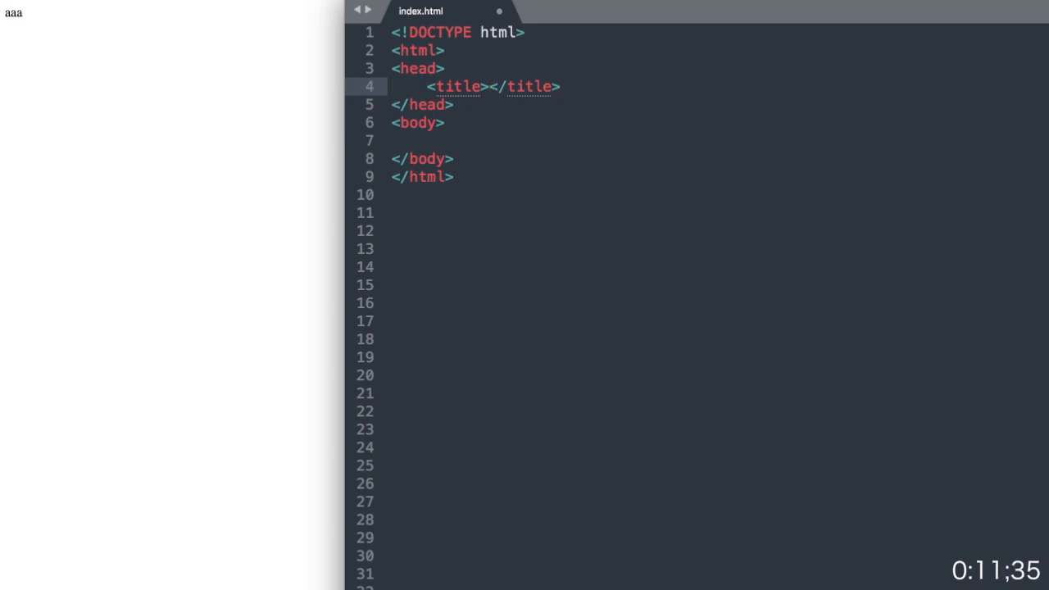
type("My H")
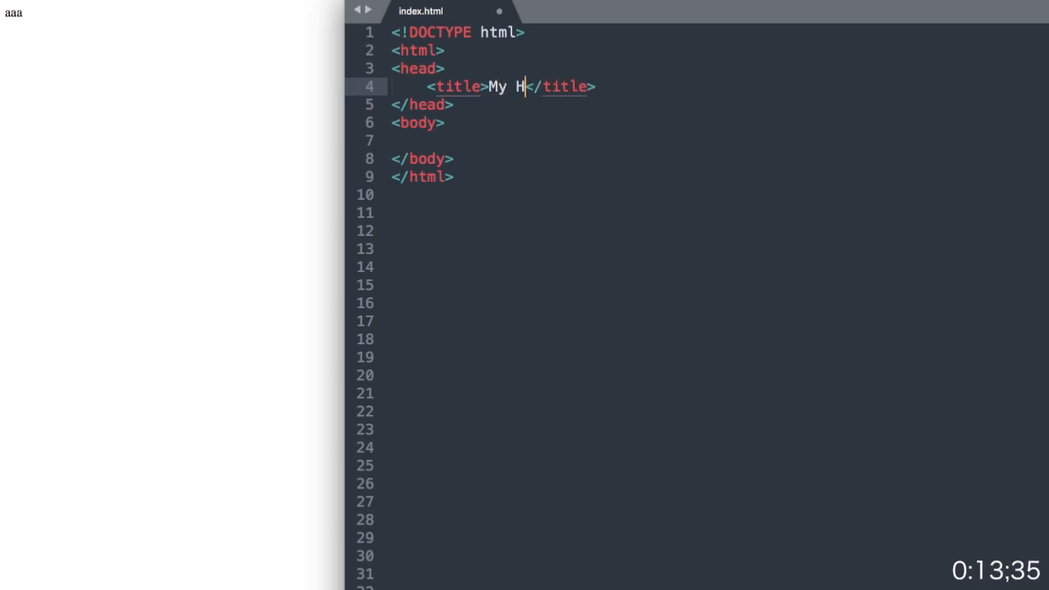
type("TML Website")
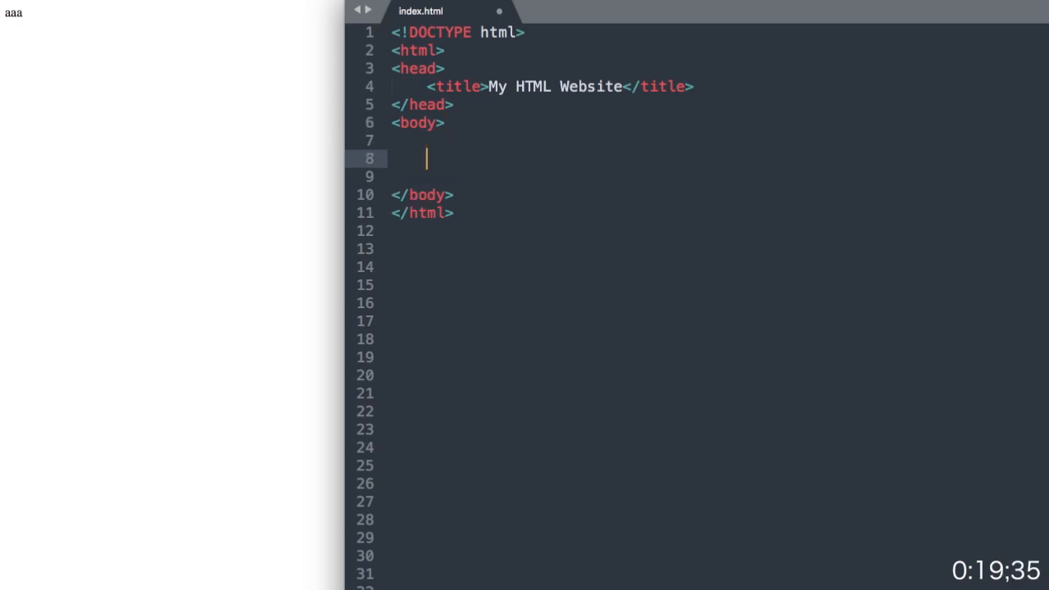
type("<header>")
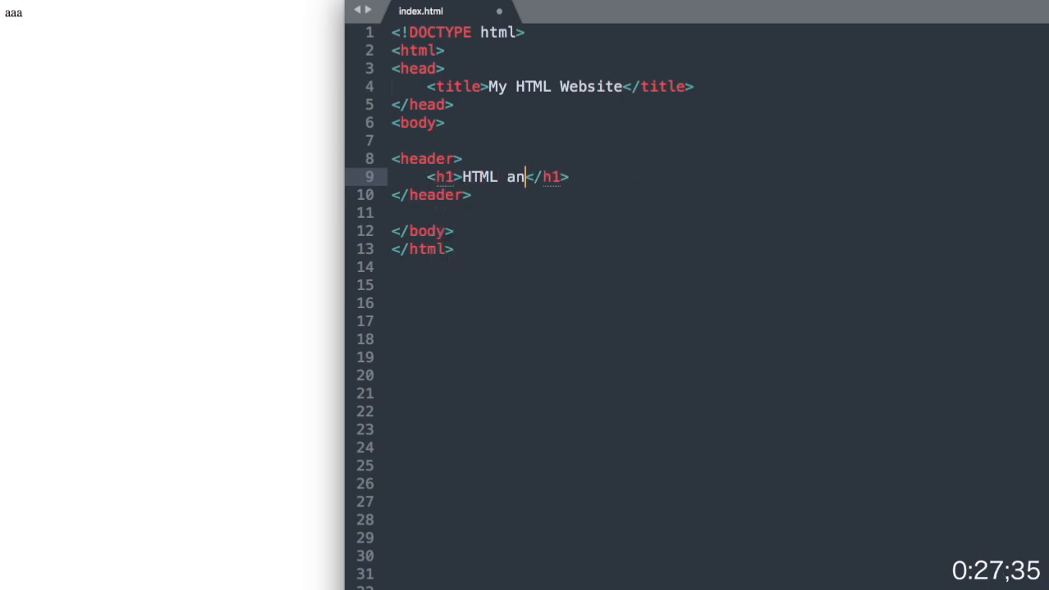
- Complete the h1 'HTML and CSS' in the header and add an empty nav
type("d CSS")
left_click(719, 212)
type("<nav>")
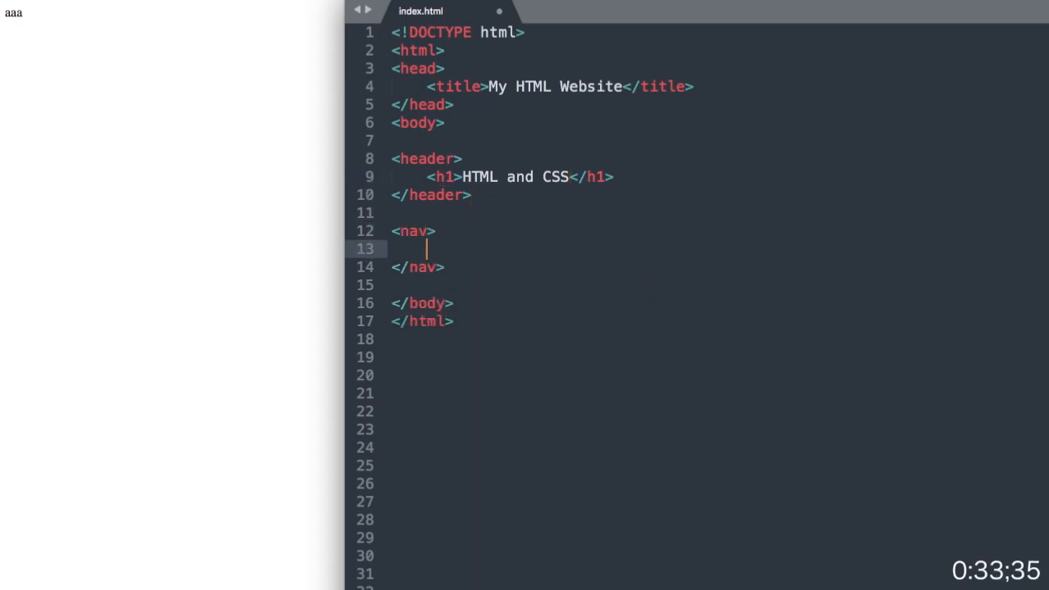
- Add four placeholder nav links labelled Home, About Me, Services and Contact
type("<a href=\"#\"></a>")
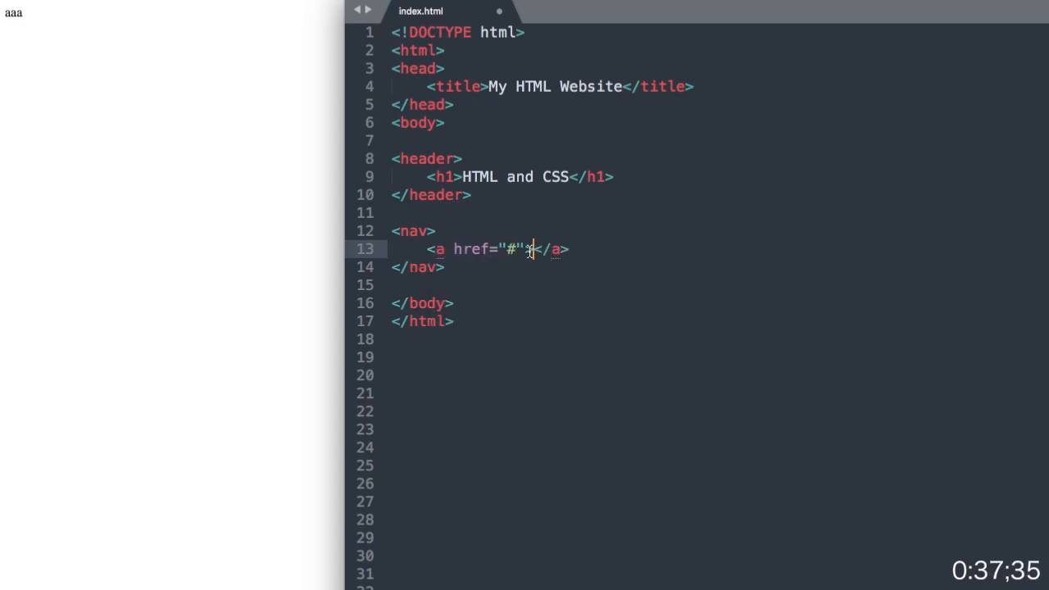
type("Home")
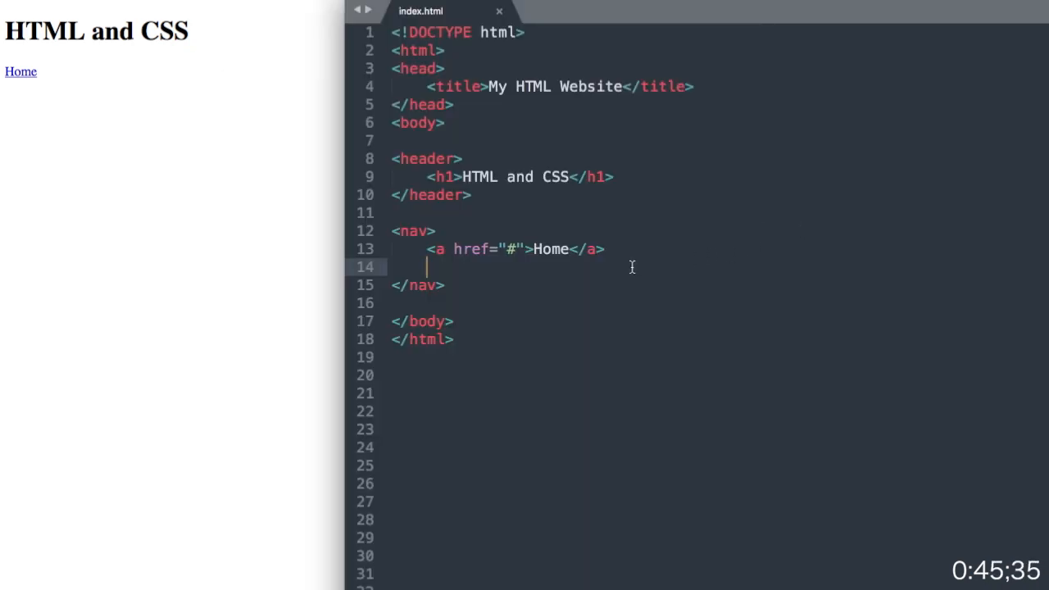
type("<a href=\"#\"></a>")
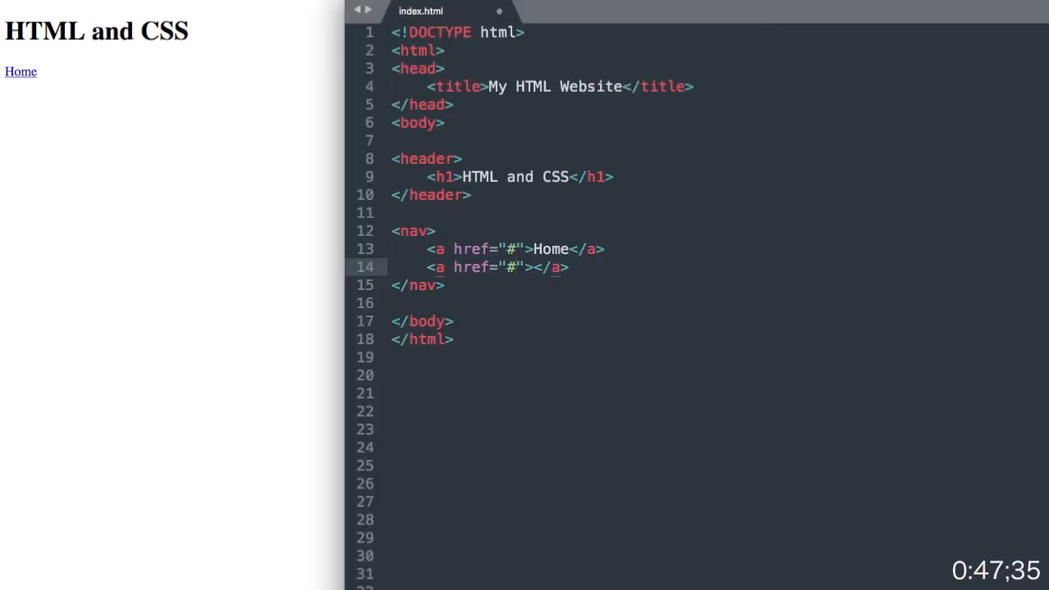
type("Abo")
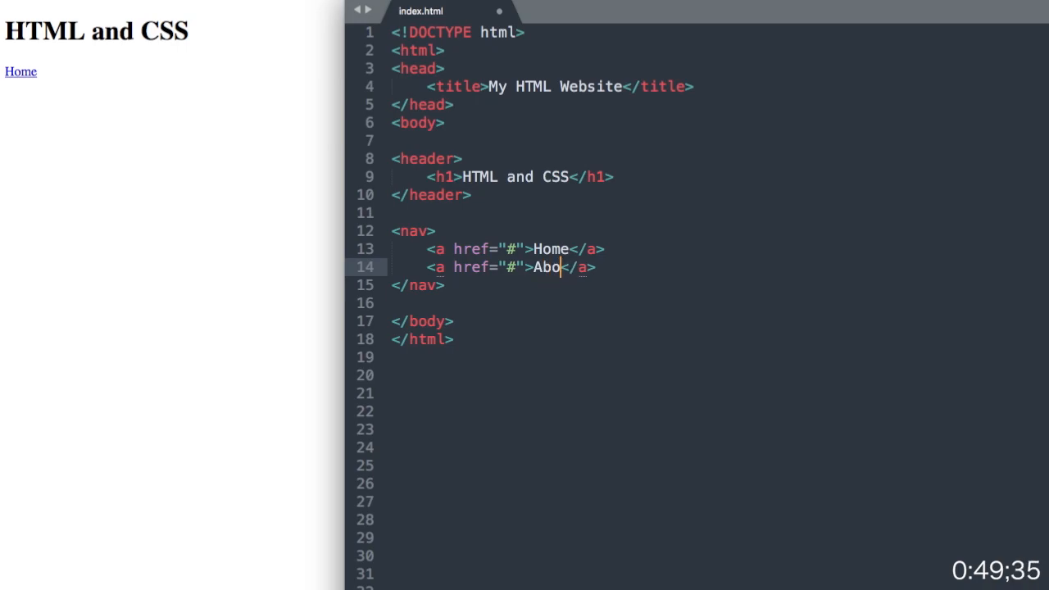
type("ut Me")
type("<a href=\"\"></a>")
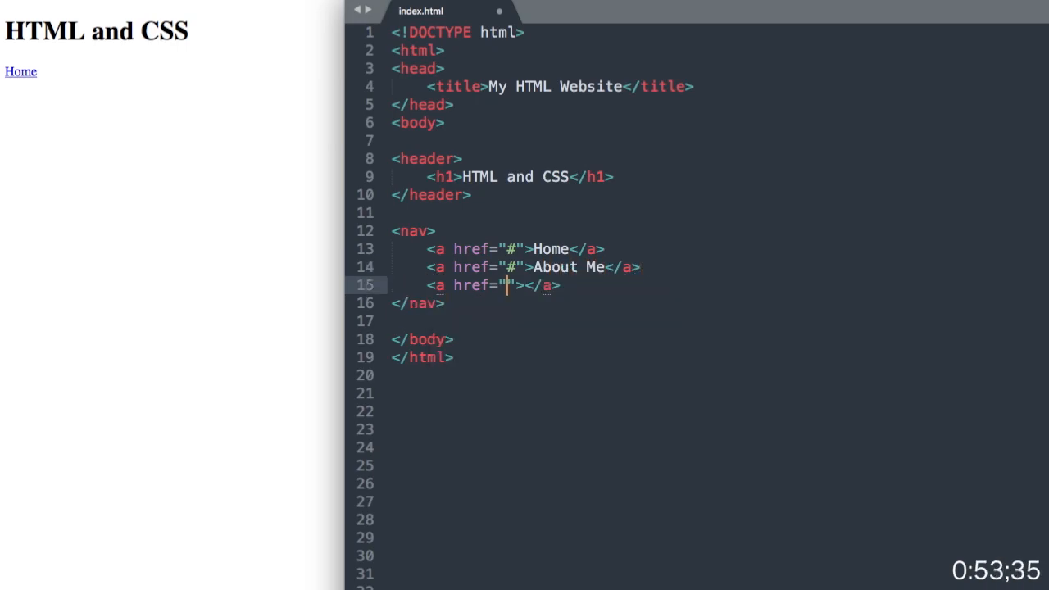
type("Se")
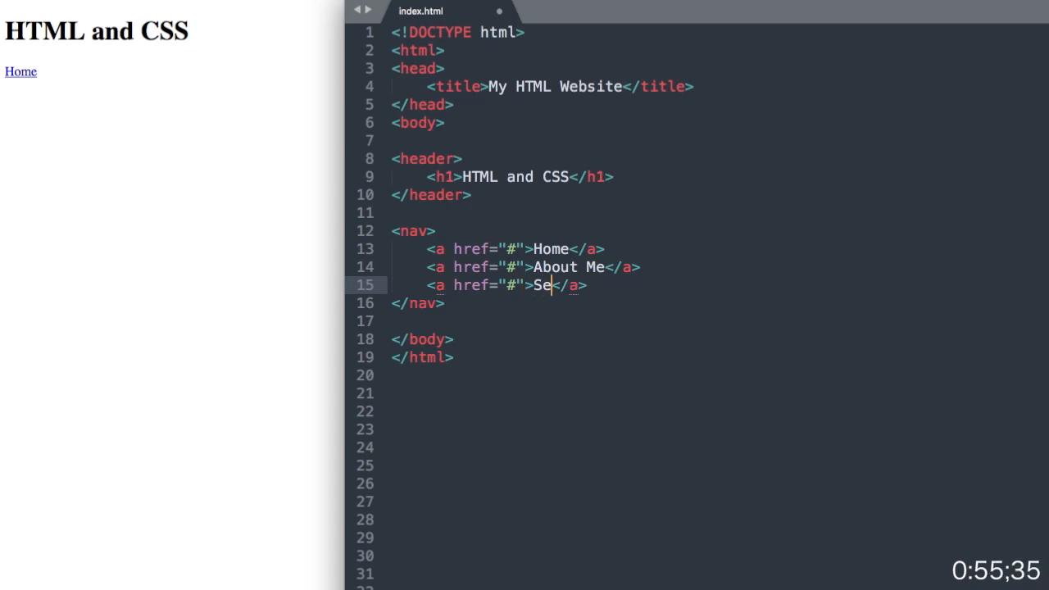
type("rvices")
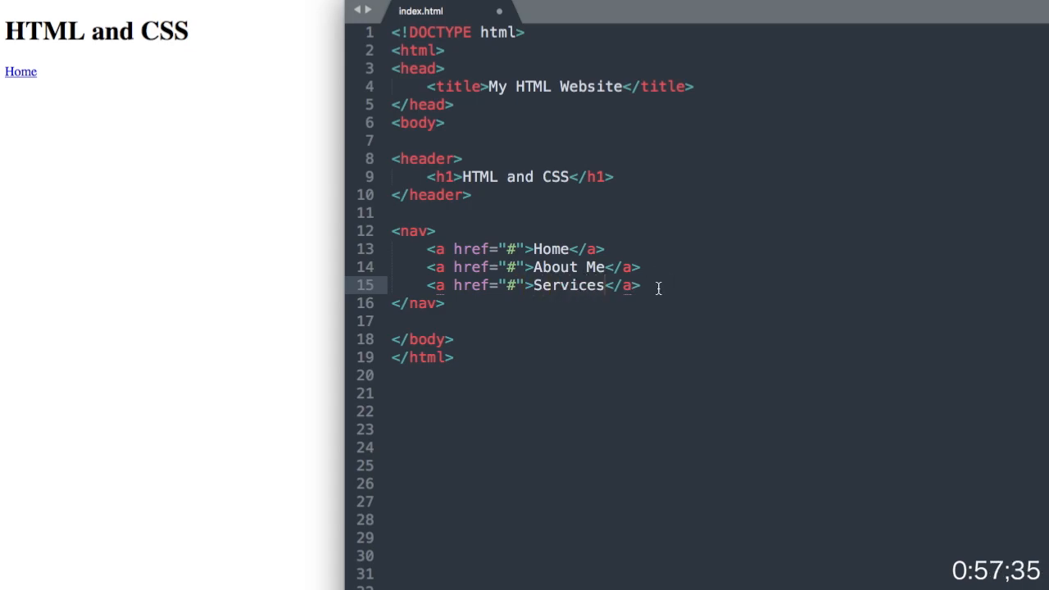
type("<a href=\"\"></a>")
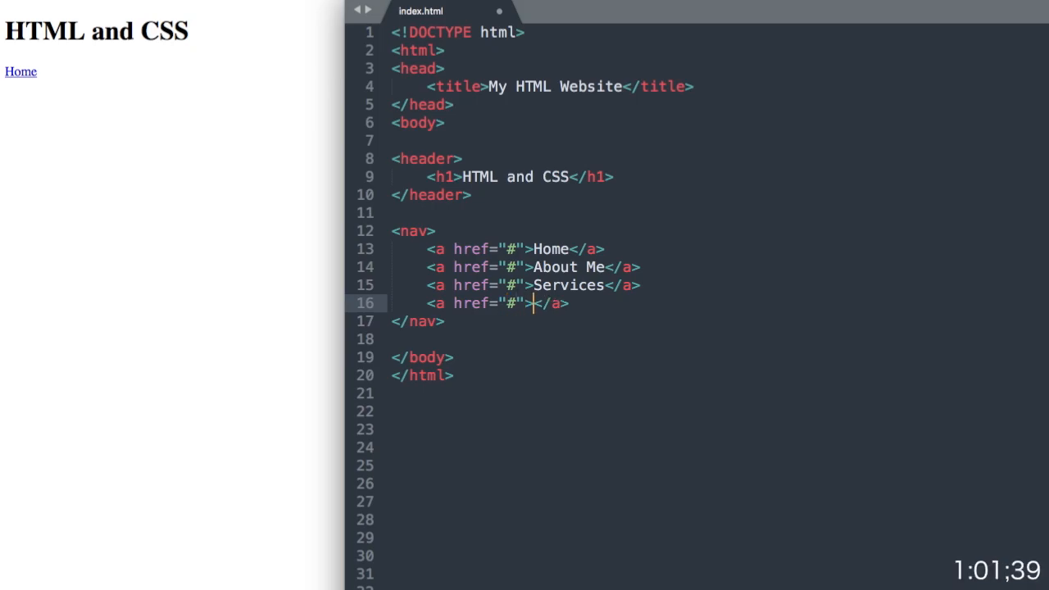
type("Contact")
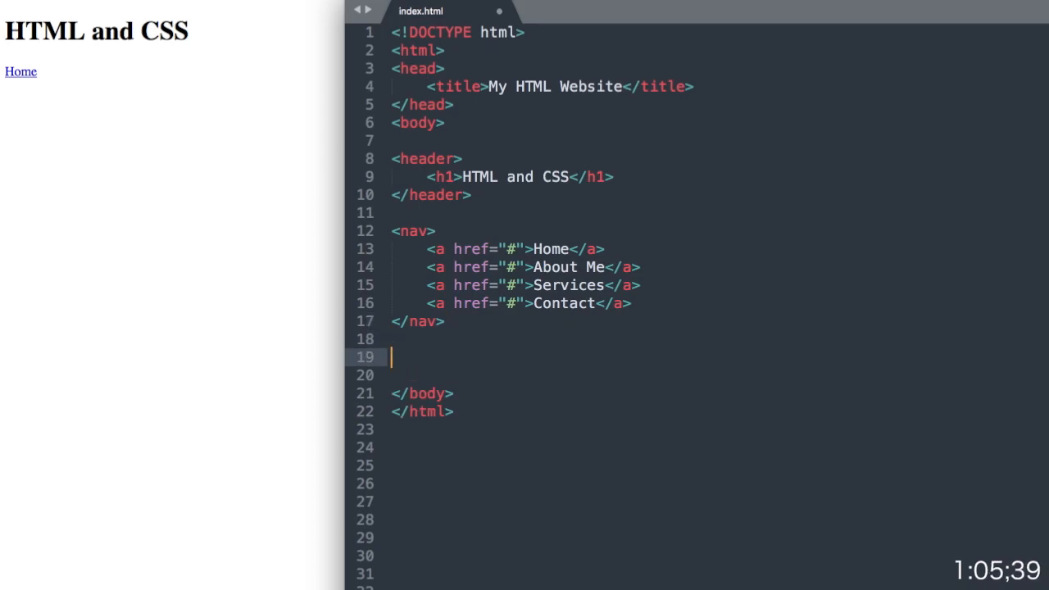
type("<h1></h1>")
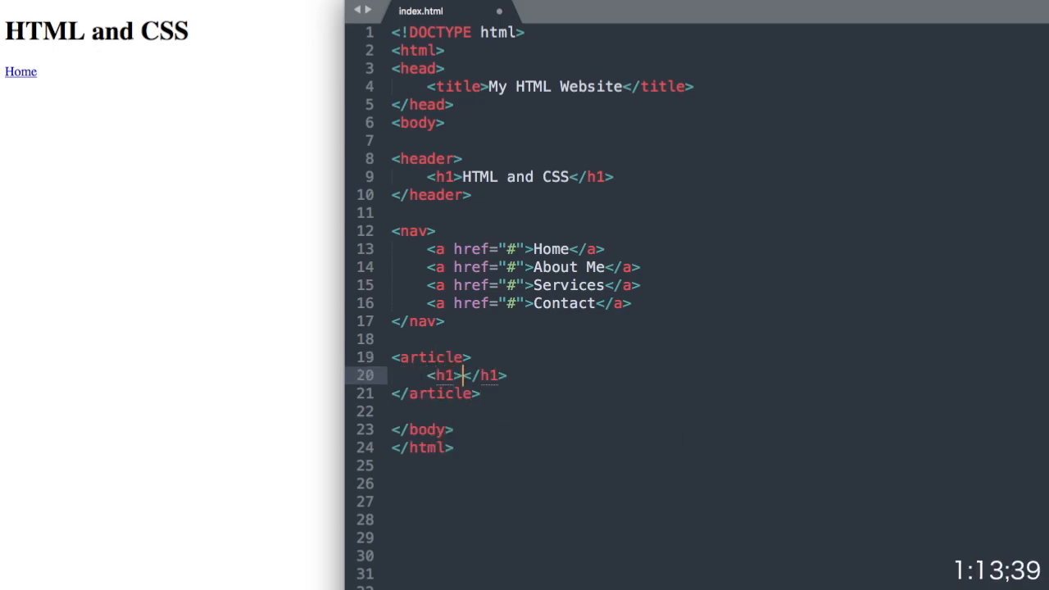
type("Home")
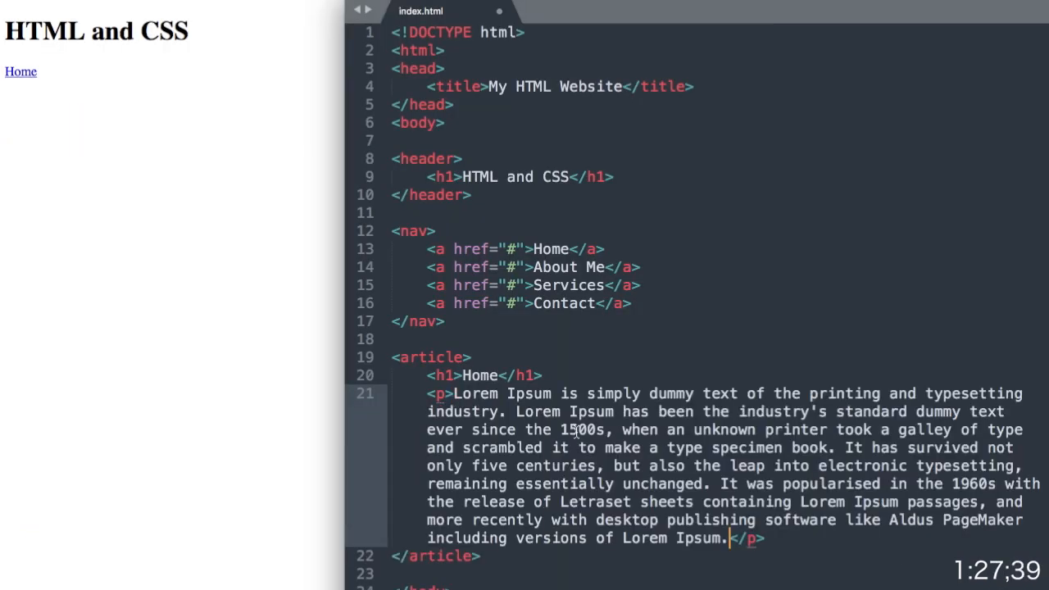
scroll("down", 3)
type("<img src=\"\">")
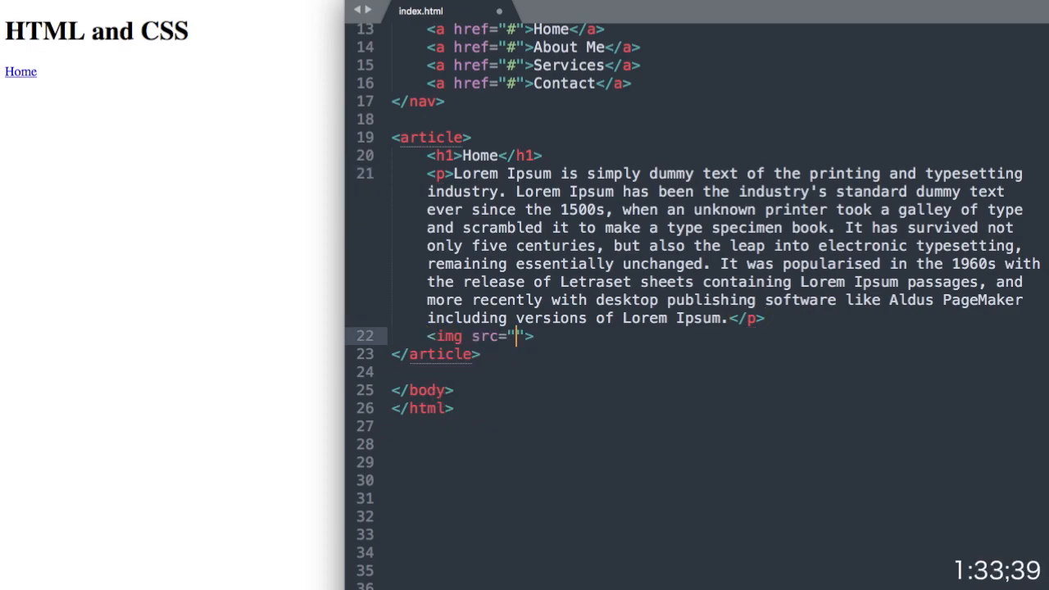
type("http:")
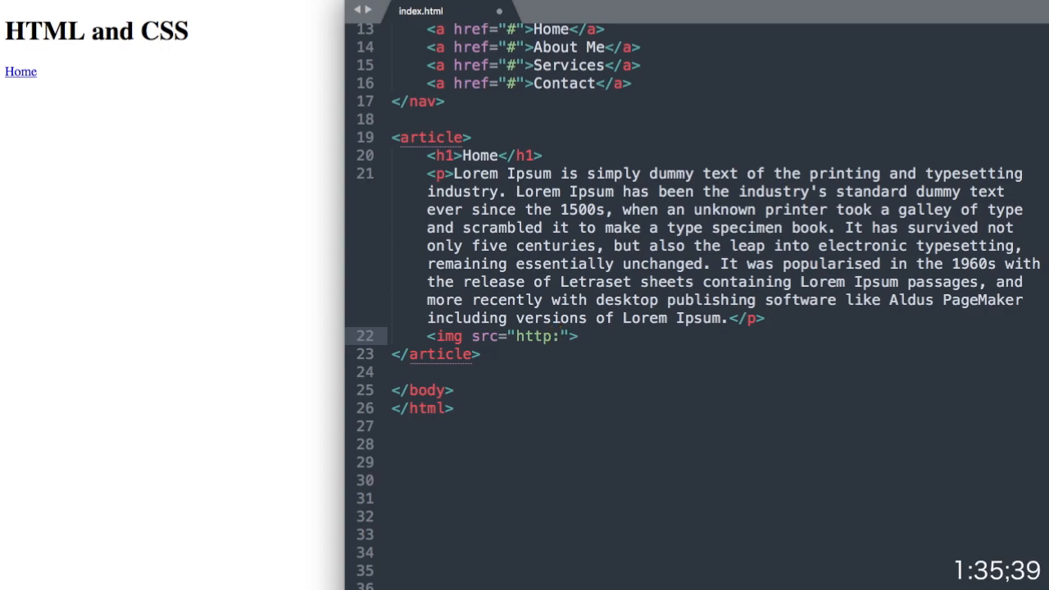
type("//via")
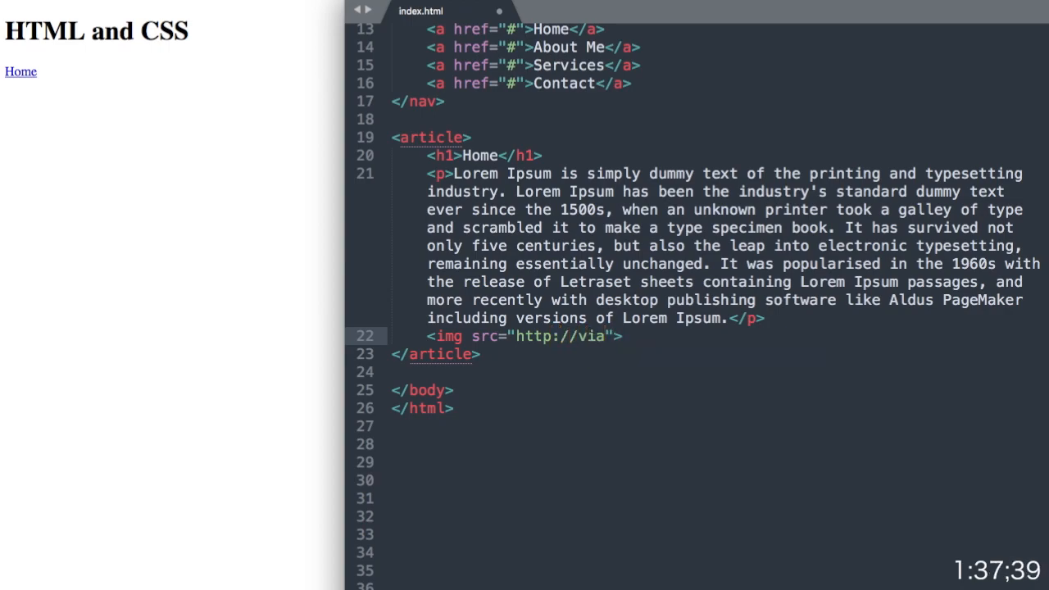
type(".place")
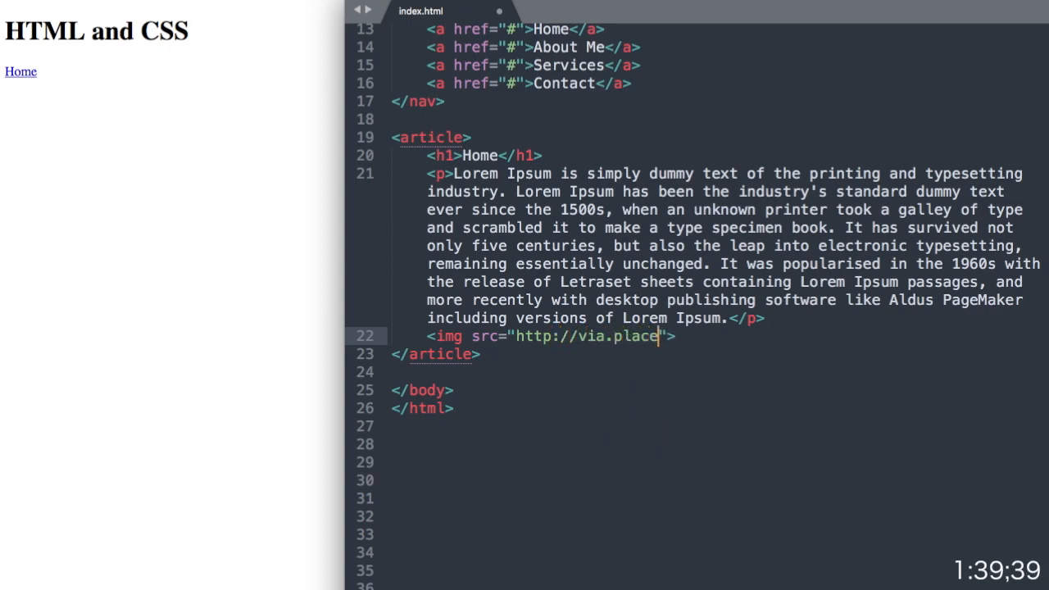
type("holder")
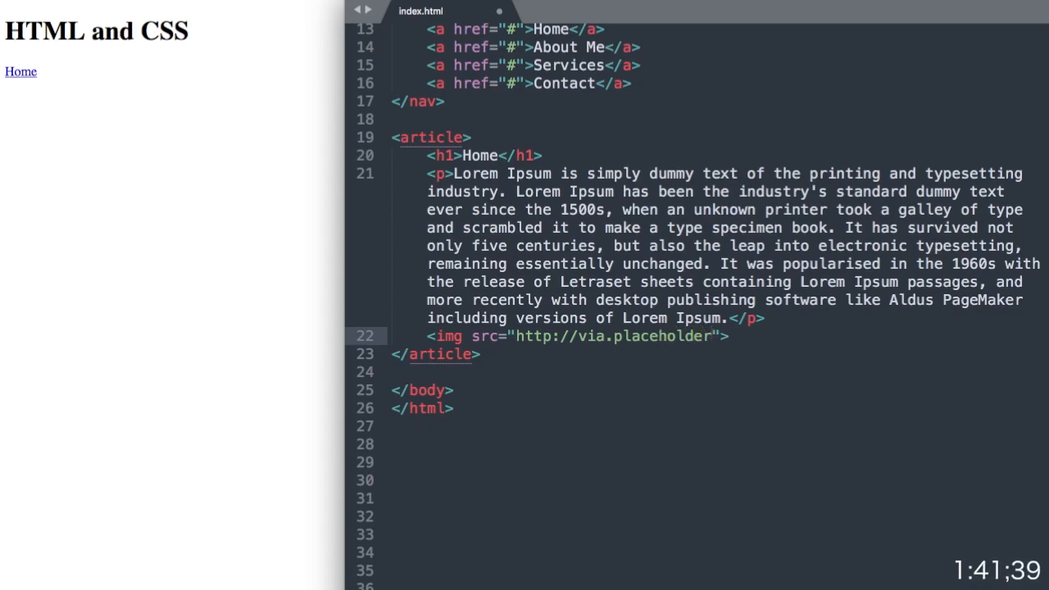
type(".com/")
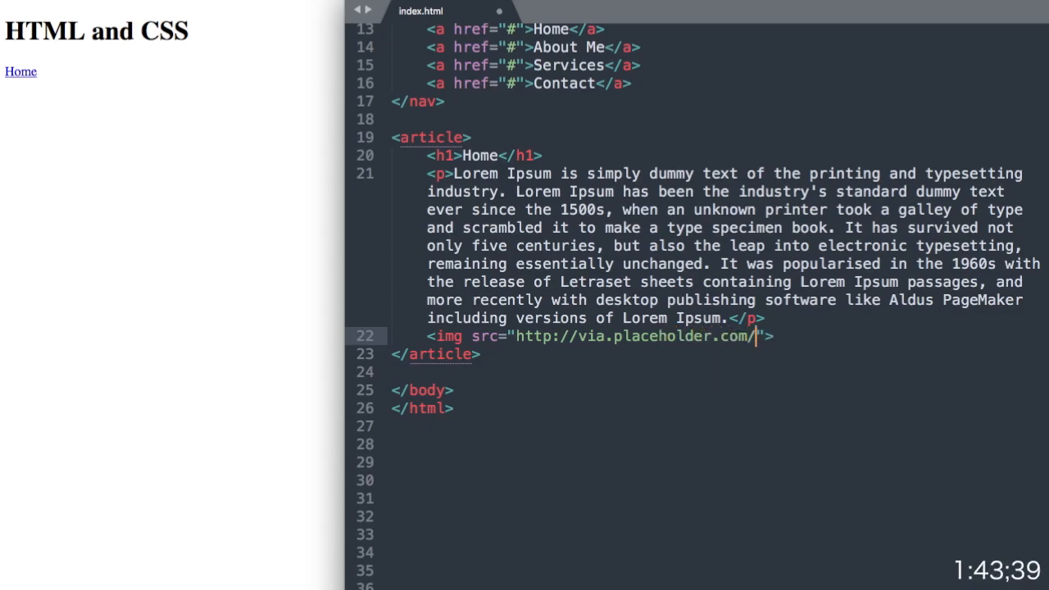
type("500x")
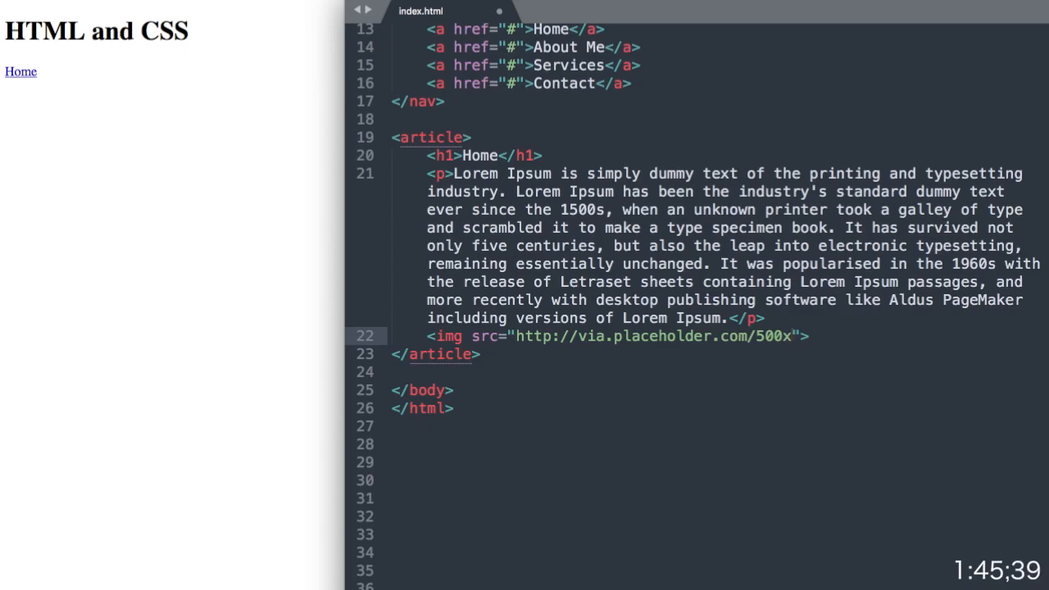
type("250")
type("<footer>")
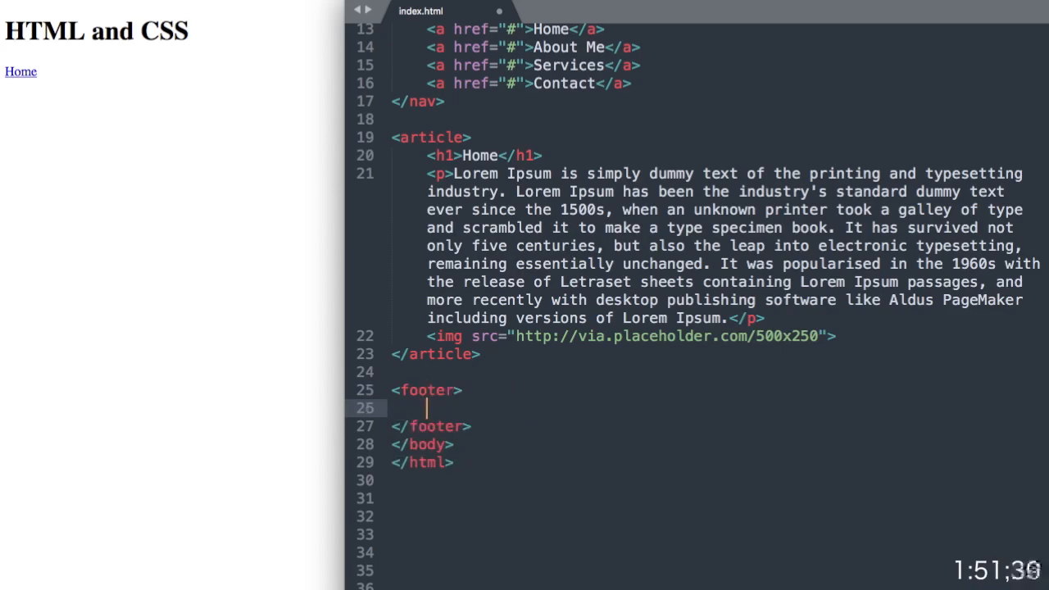
- Type '&copy; My Website' as the footer text
type("&copy;")
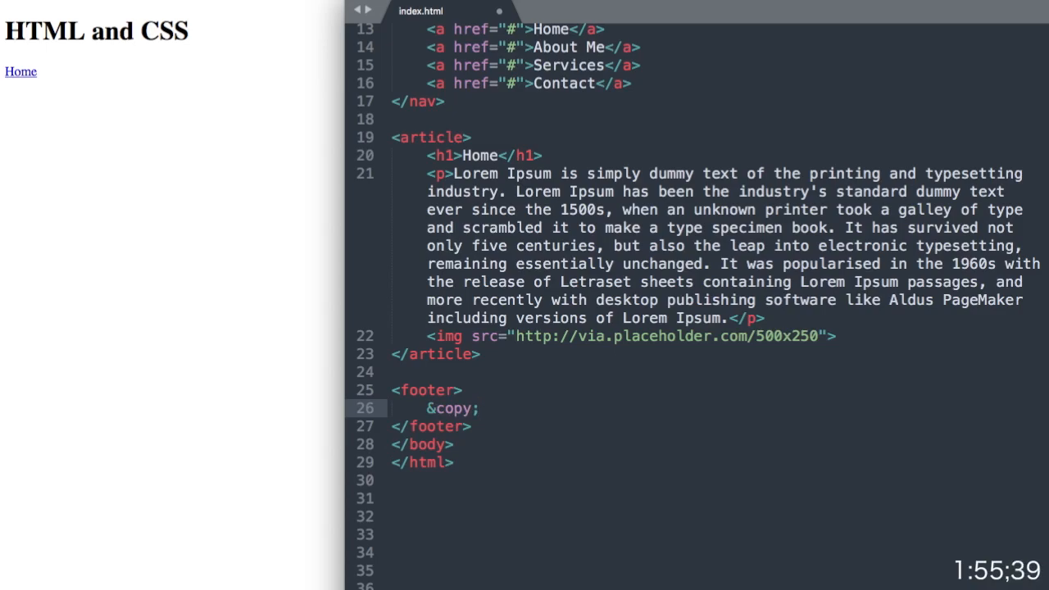
type("My W")
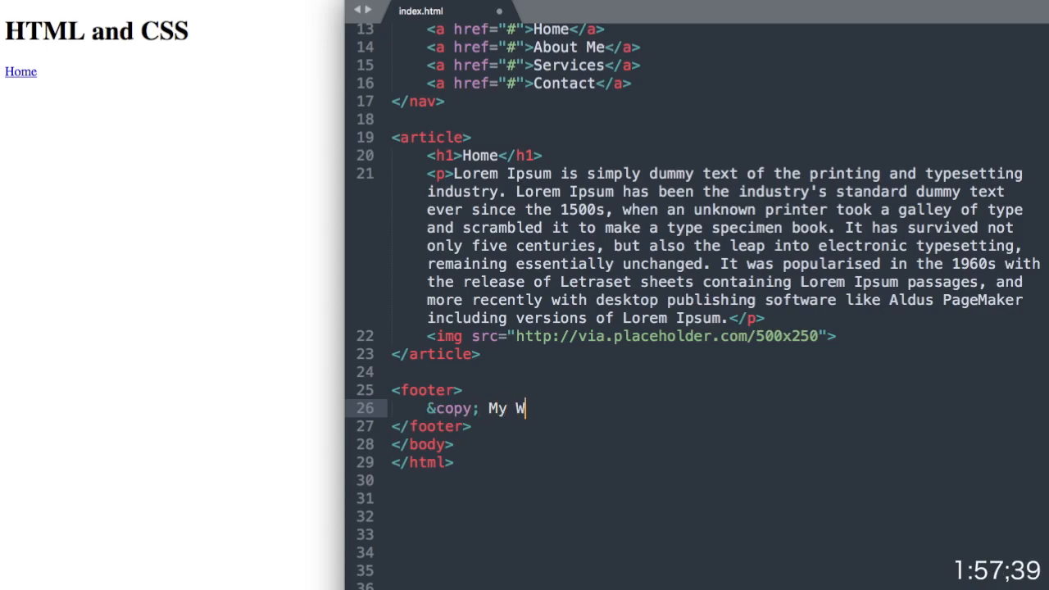
type("ebsite")
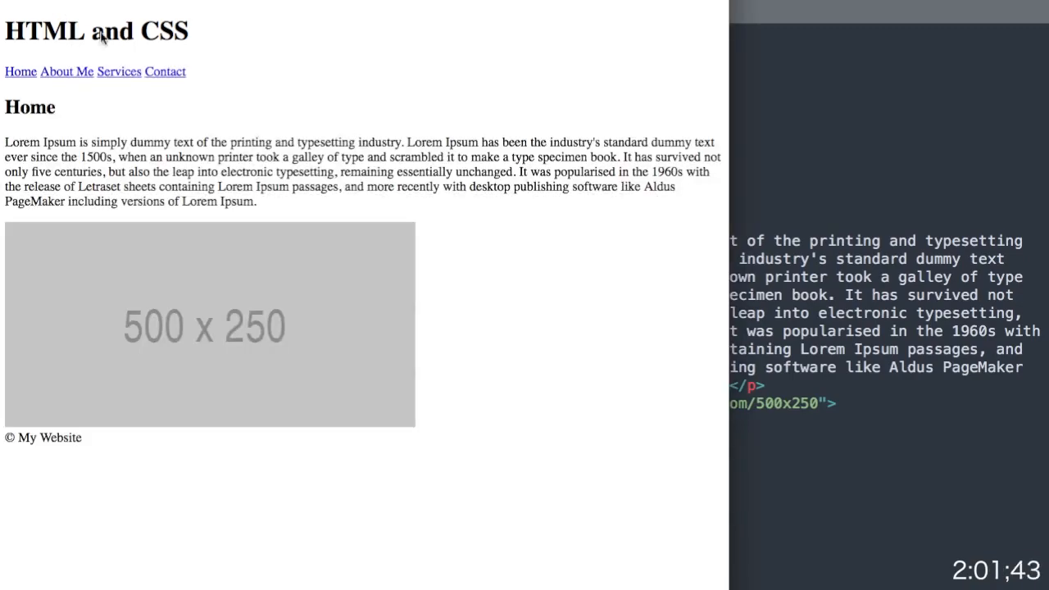
mouse_move(205, 308)
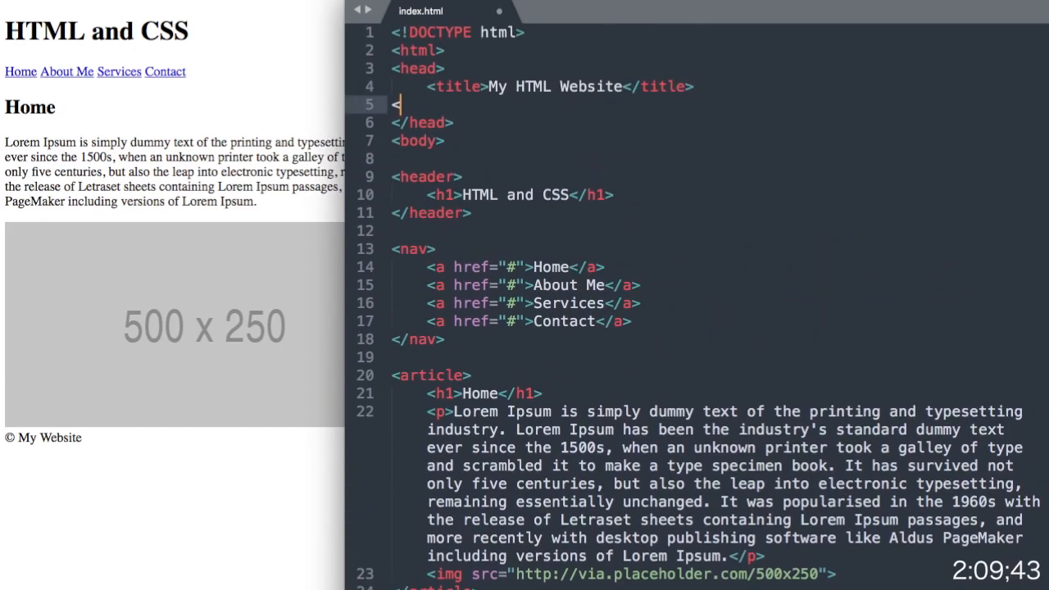
- Embed a style block giving header and footer 10px padding, #434343 background, centered text
type("<style type=\"text/css\"></style>")
type("margin: 0;")
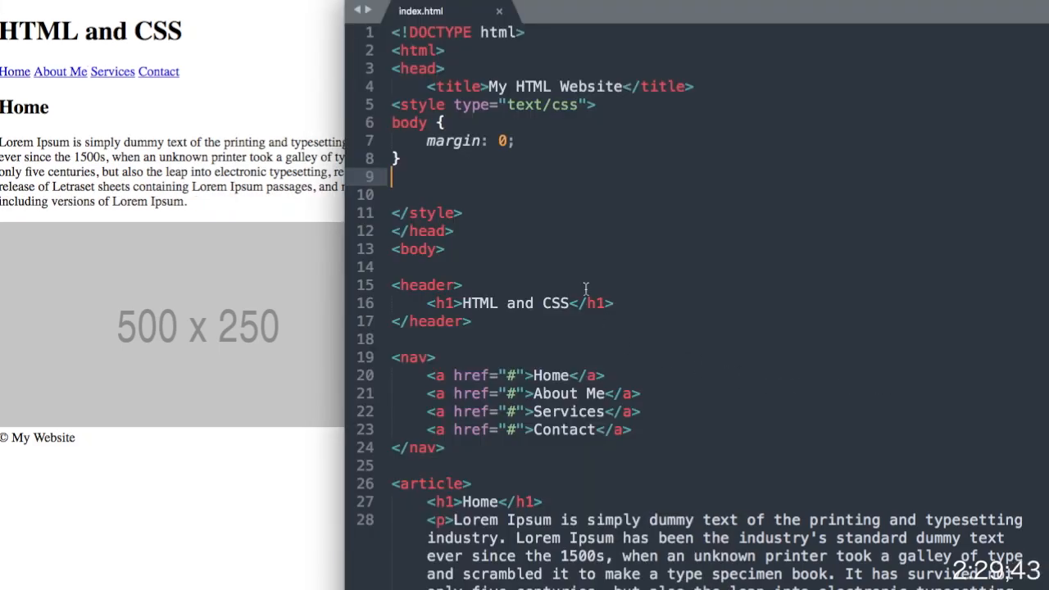
type("header,")
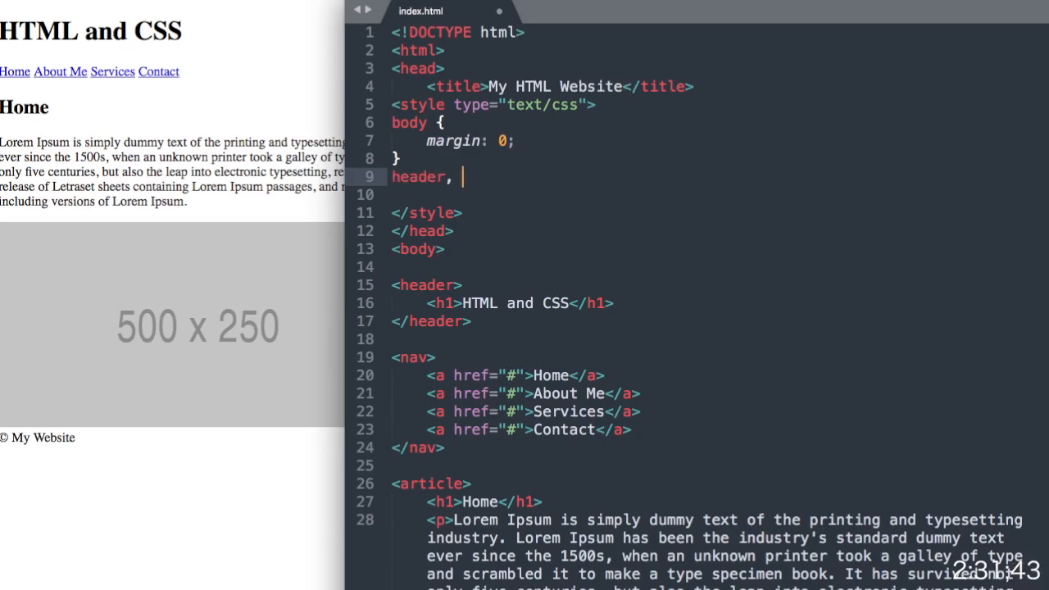
type("footer {")
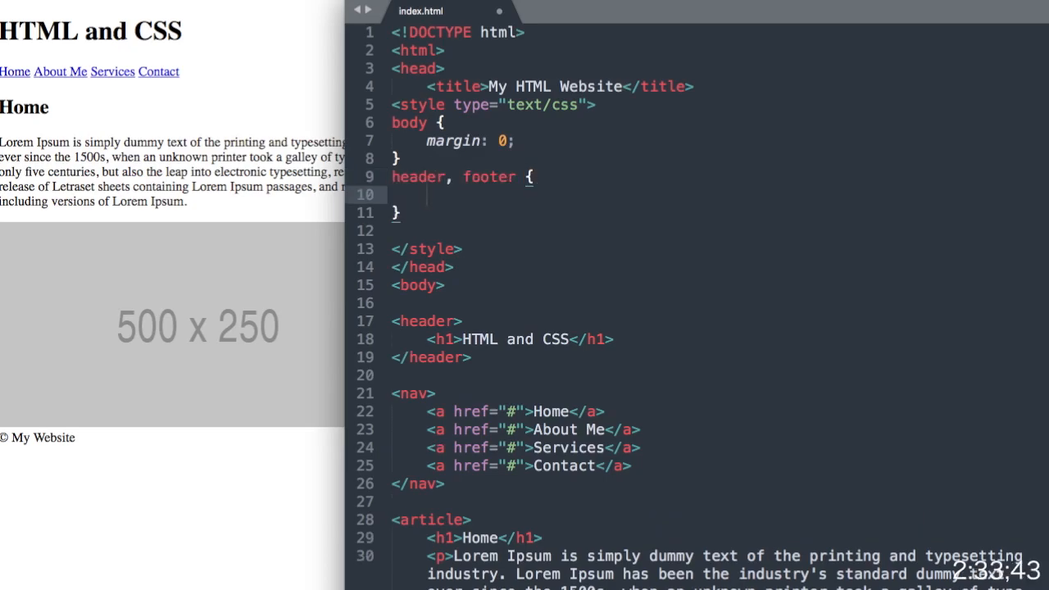
type("padding: 1")
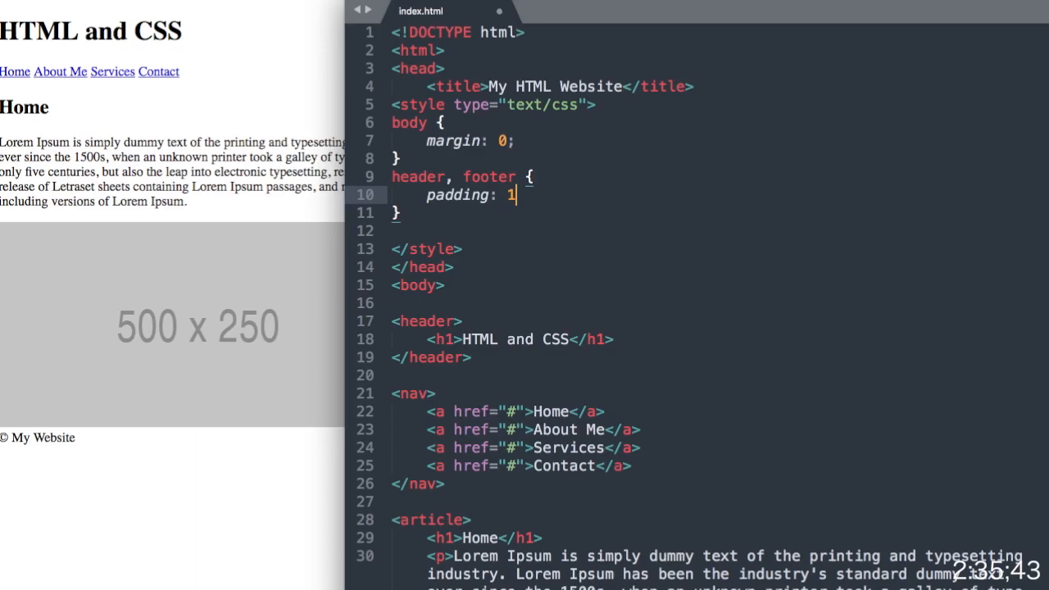
type("0px;")
type("color: #fff;")
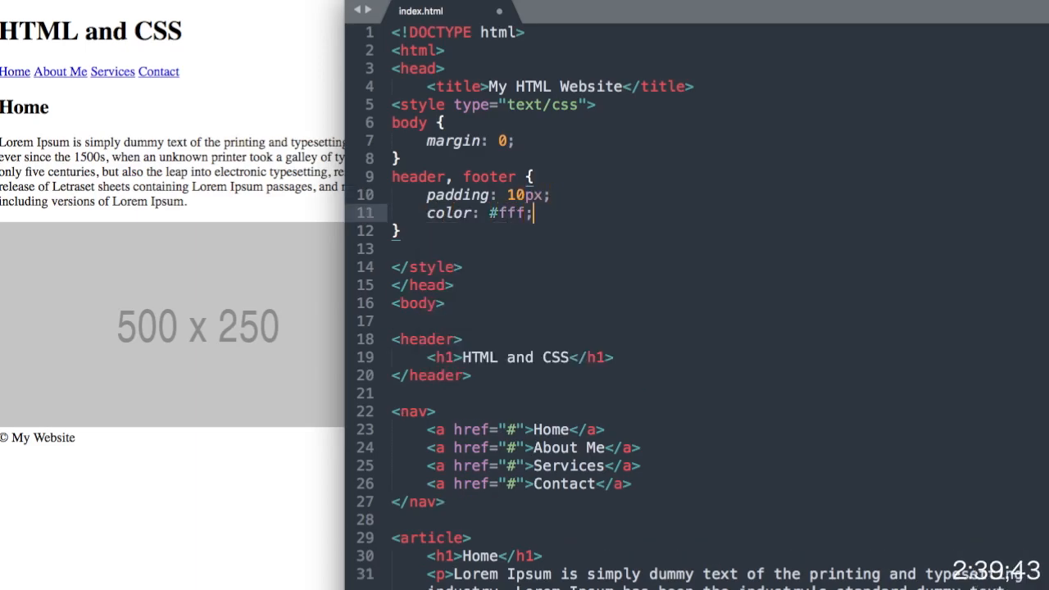
type("background-color:")
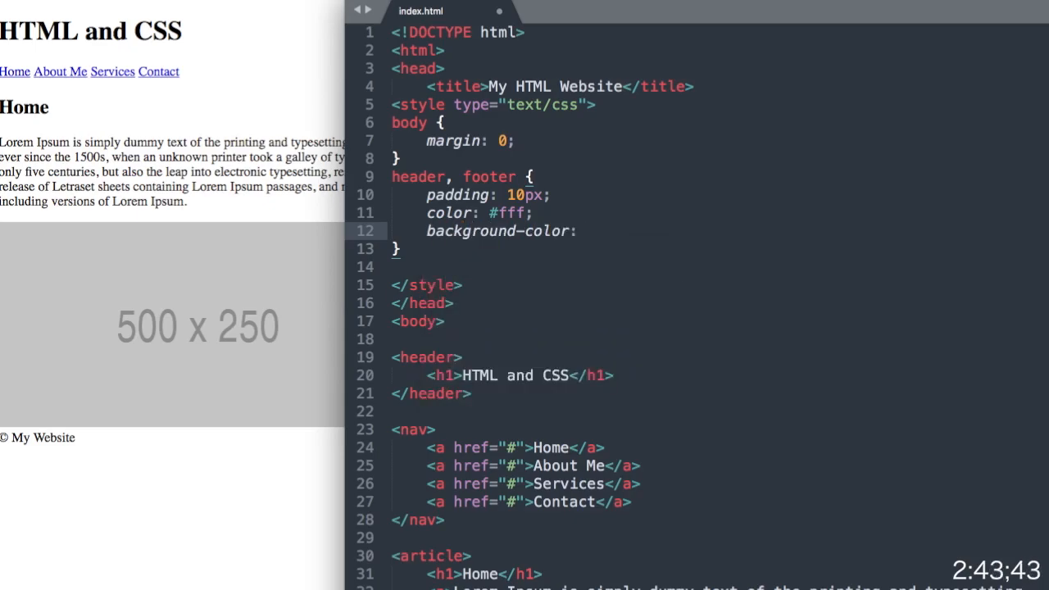
type("#434343;")
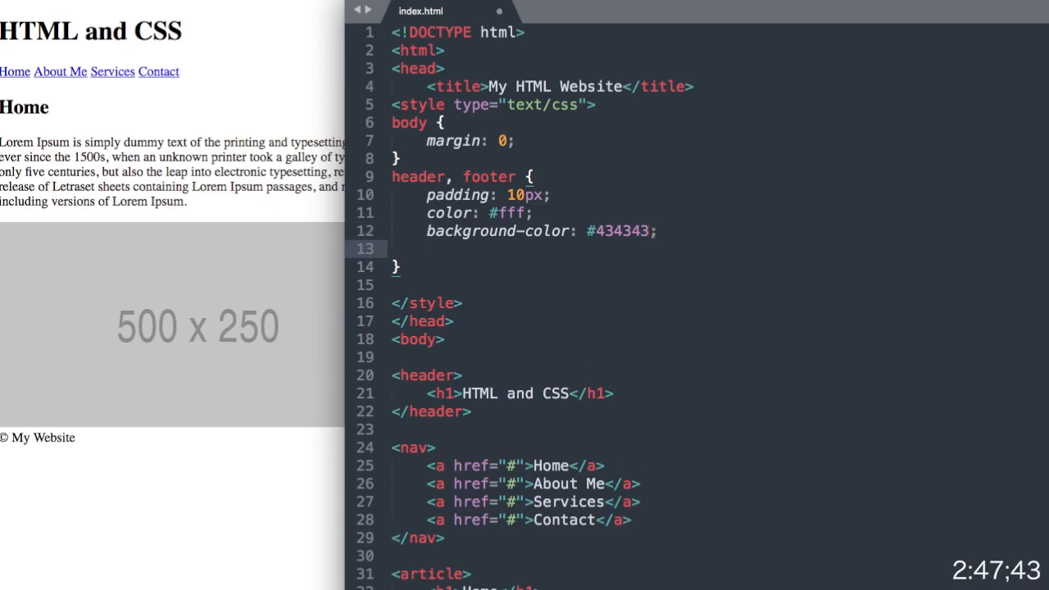
type("texa")
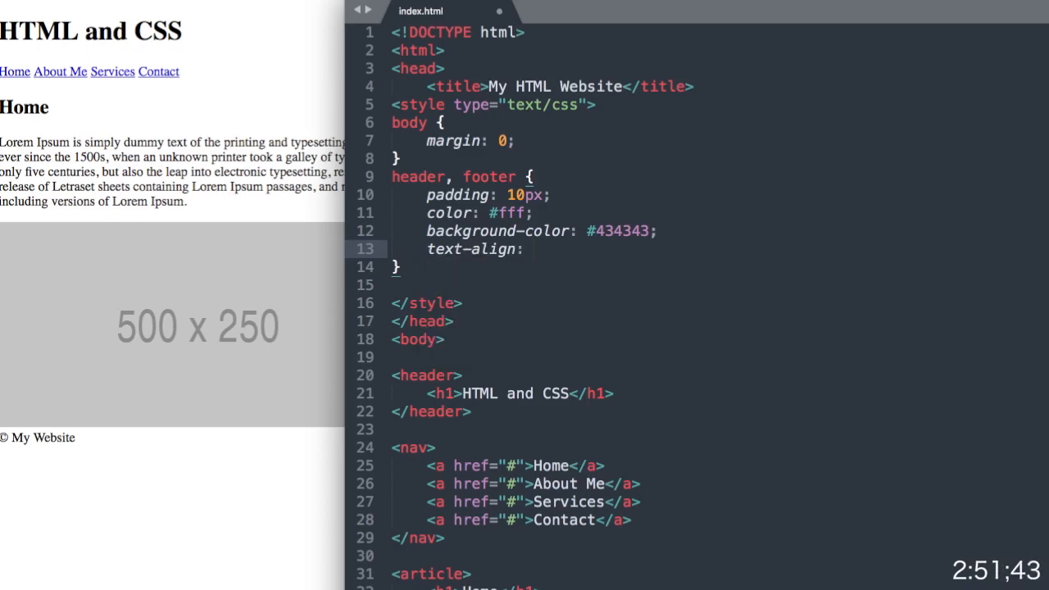
type("center;")
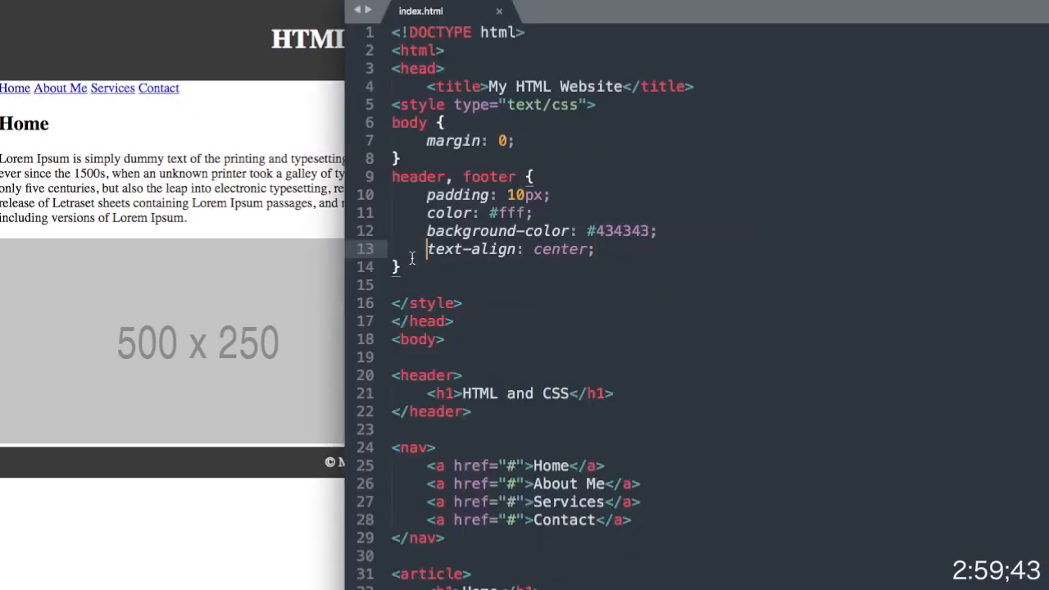
type("nav {")
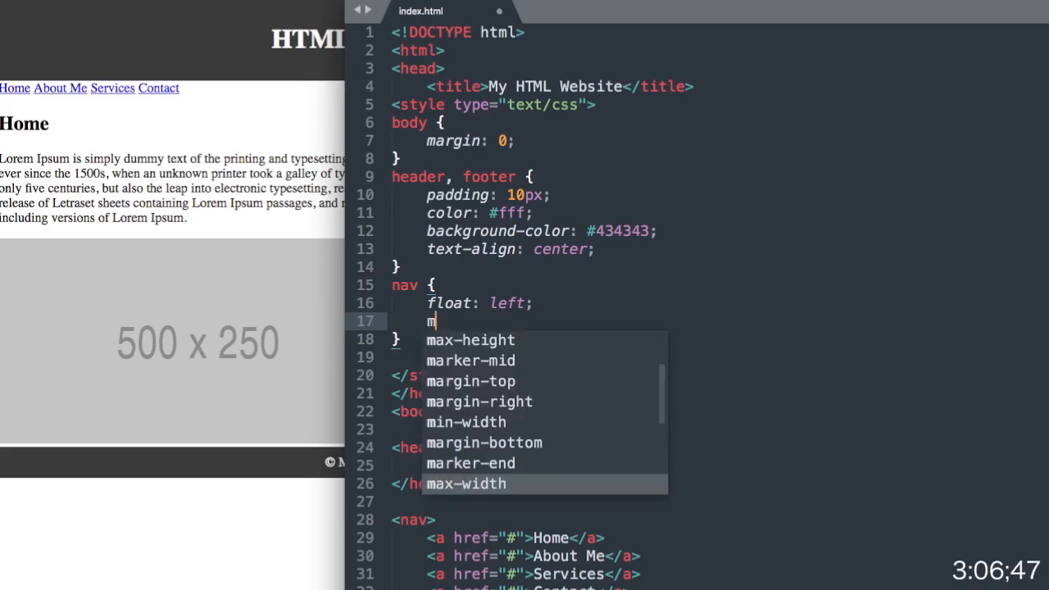
- Complete the nav rule with a left float, 160px max width and 10px padding
type("max-width: 160px;")
type("padding: 10px;")
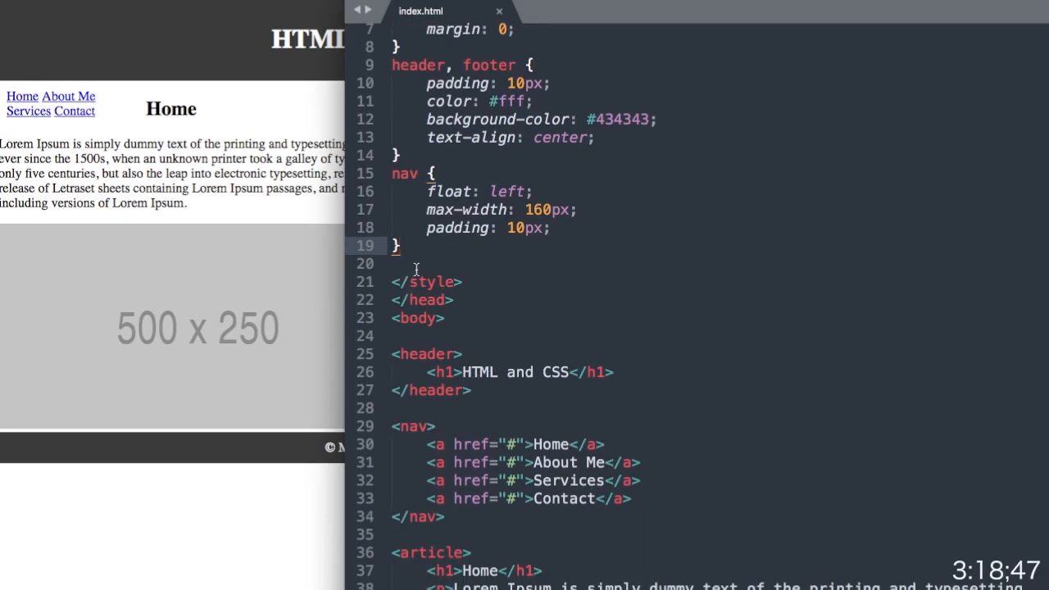
- Start a nav a rule with display block and color #1c1c1c
type("nav a {")
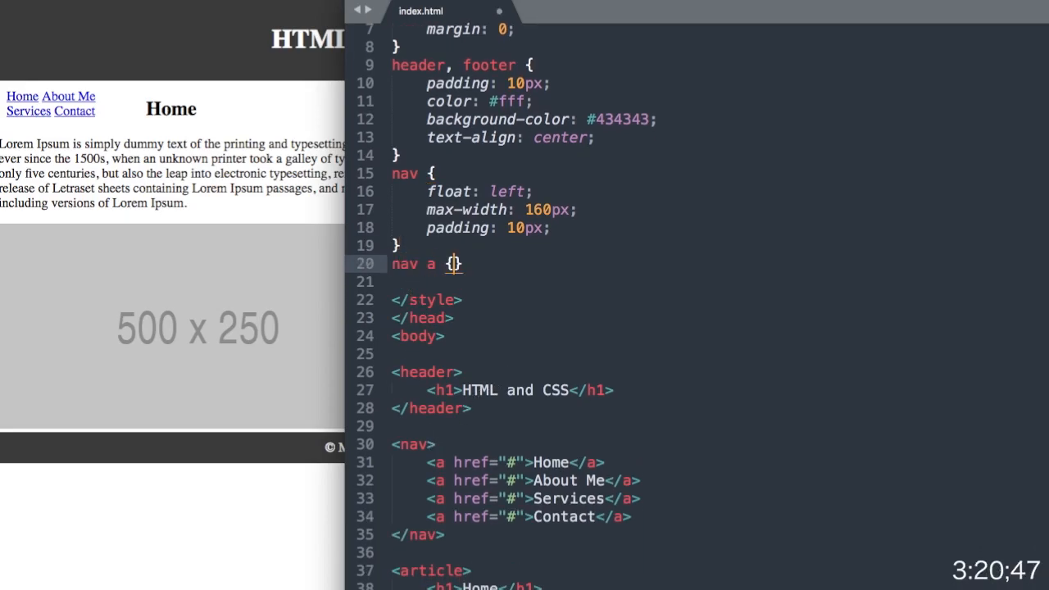
type("display:")
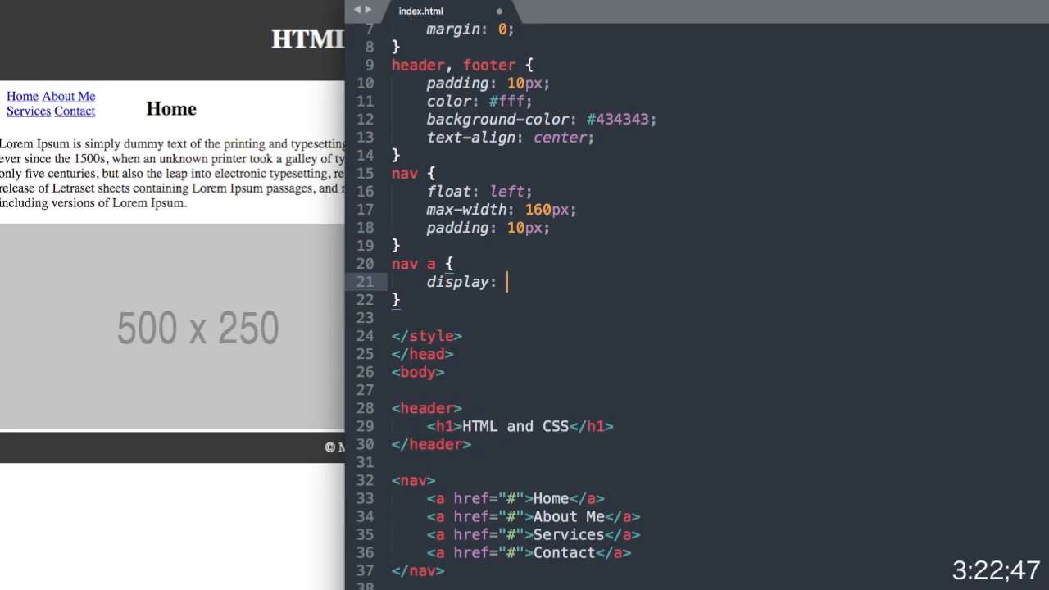
type("block;")
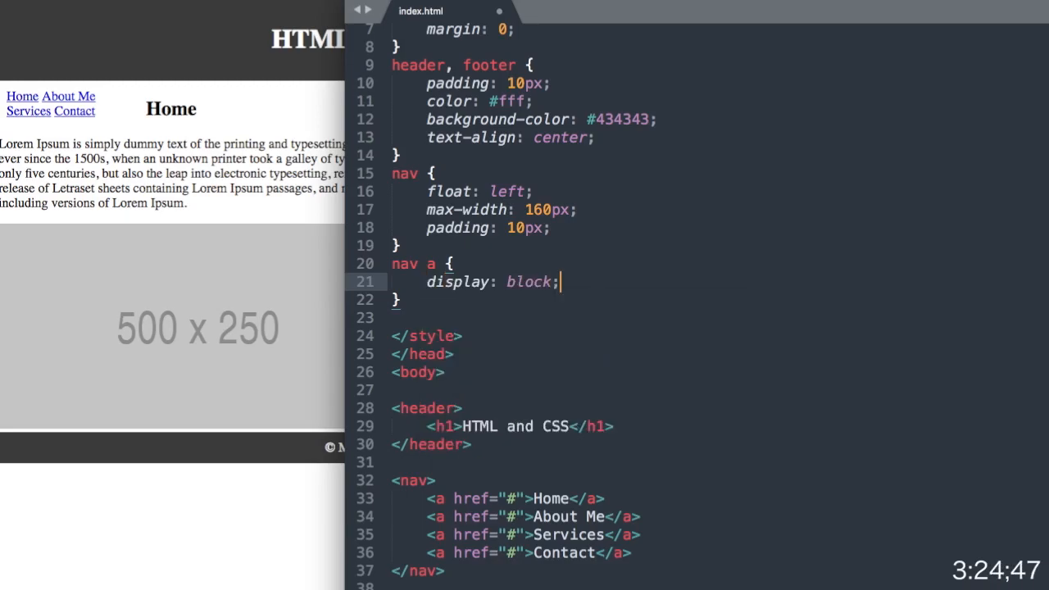
type("color:")
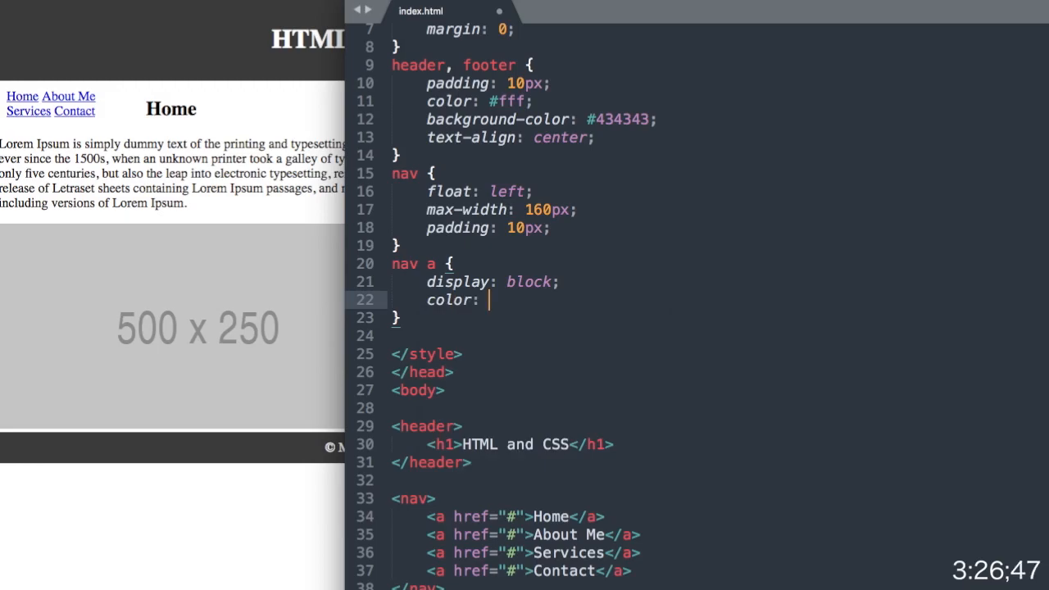
type("#")
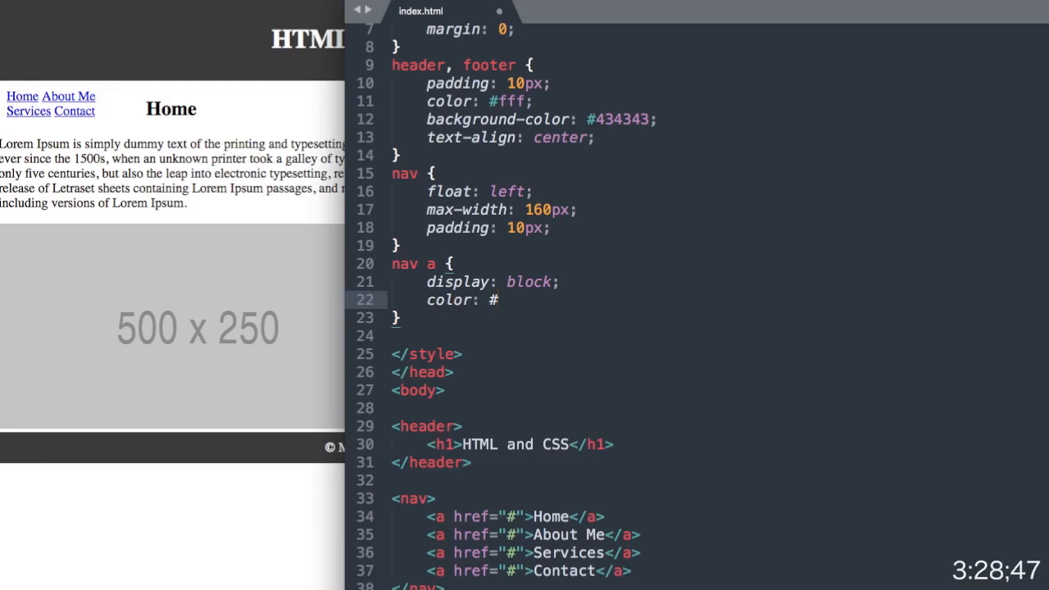
type("1c1c1c;")
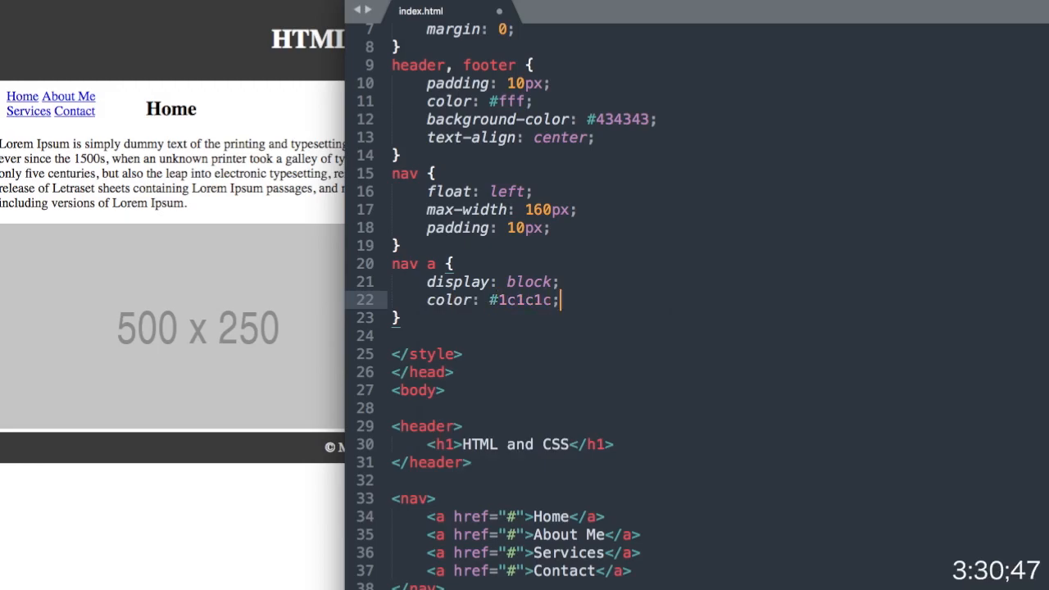
- Give nav links 20px font size, weight 600, no underline and 10px top padding
type("font-size:")
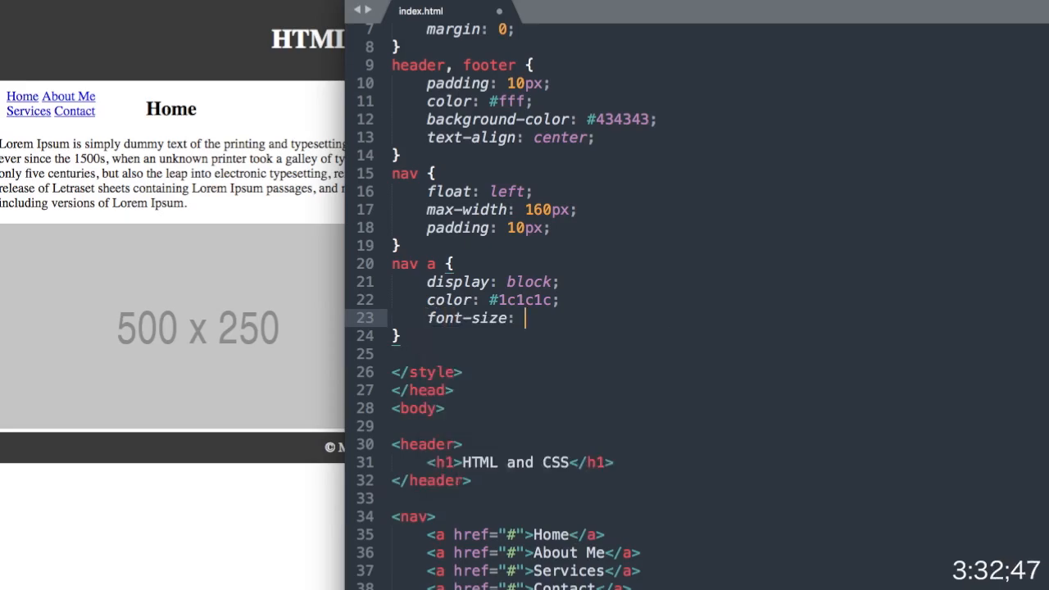
type("20px;")
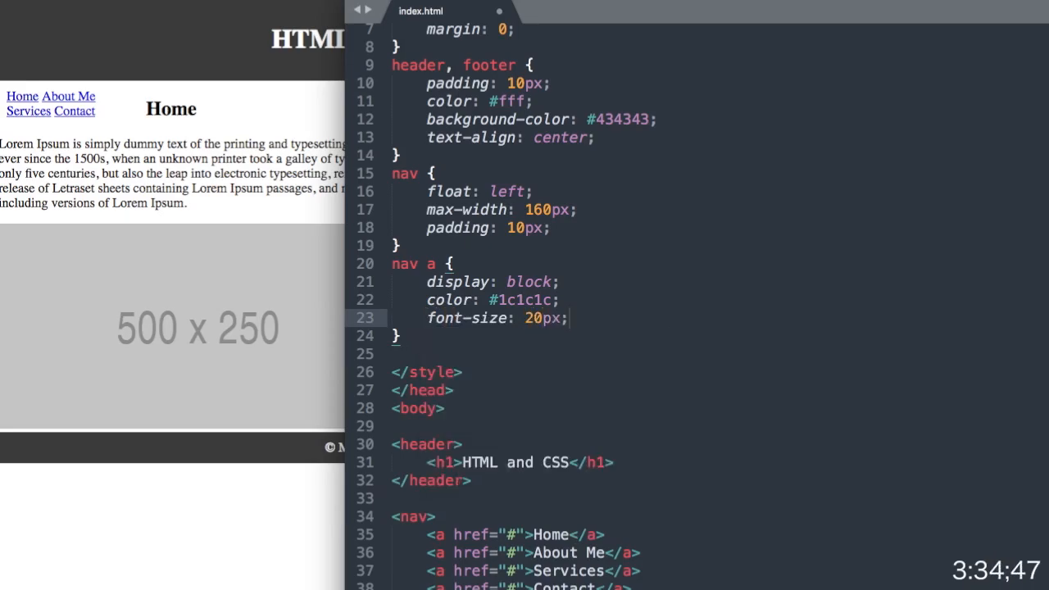
type("fontw")
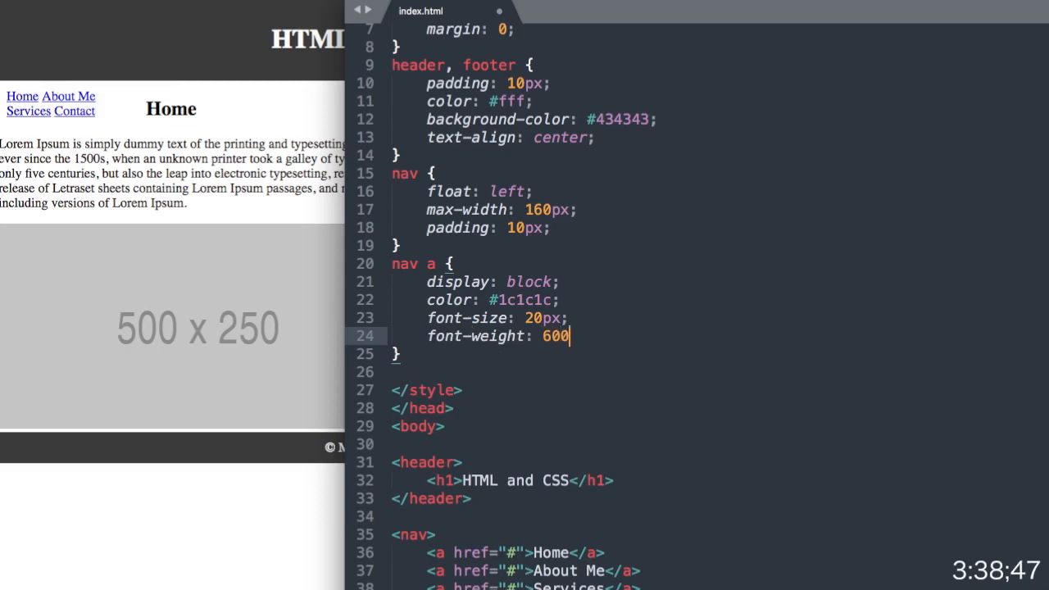
type("text-decoration:")
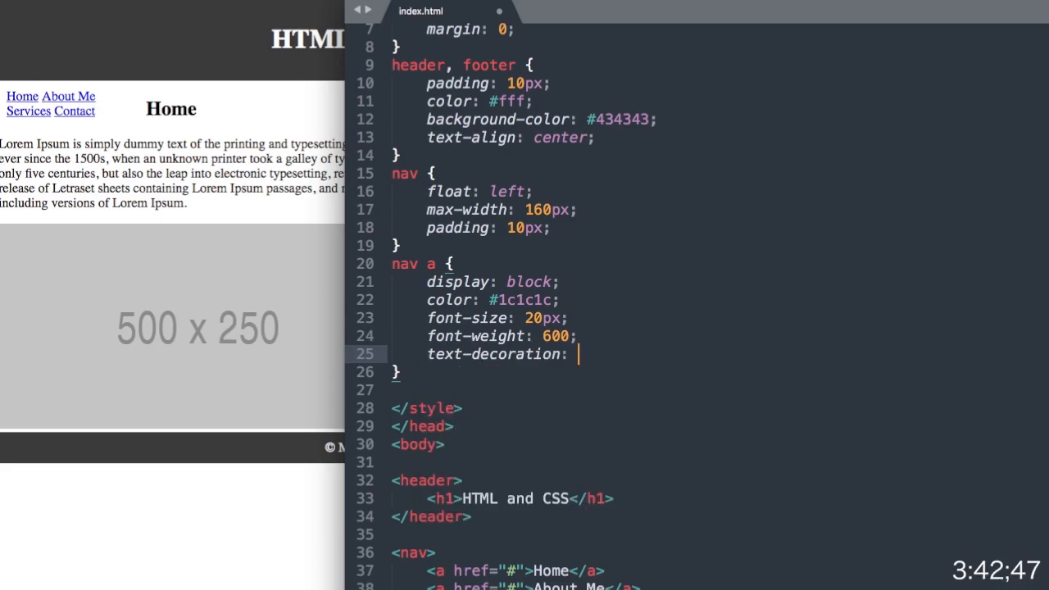
type("none;")
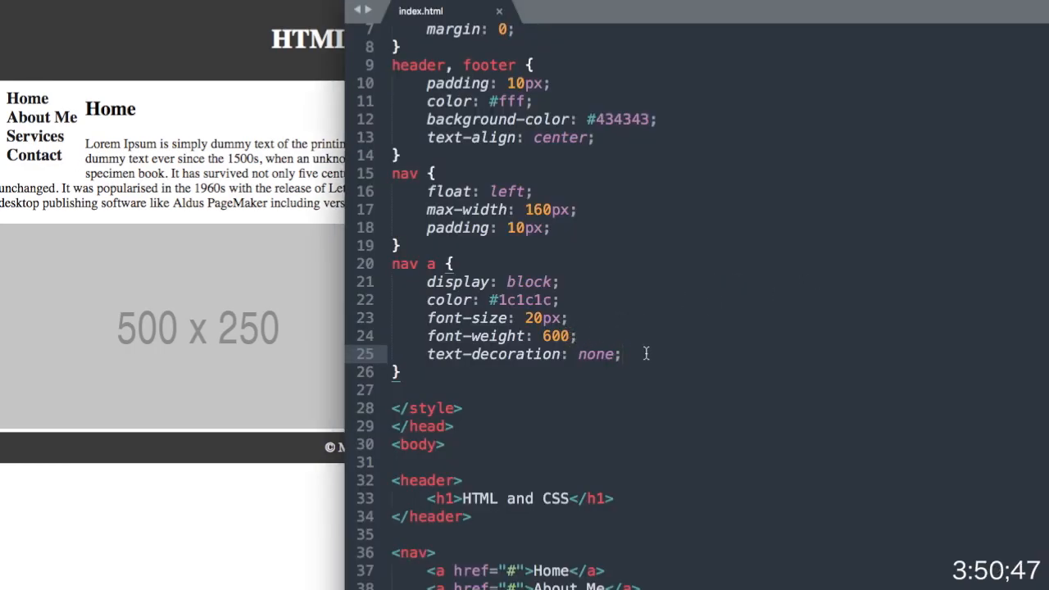
type("padto")
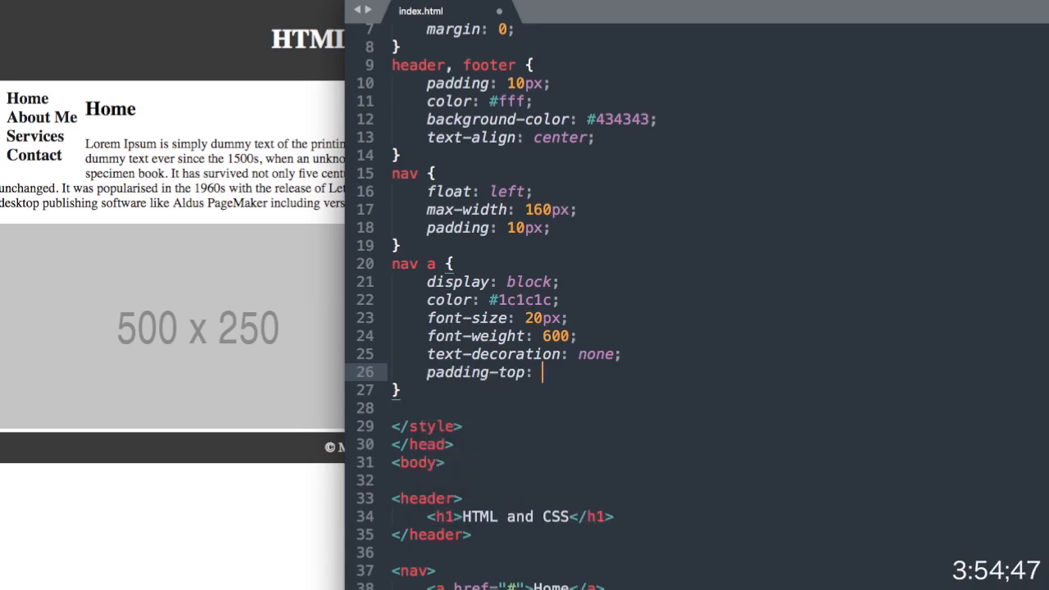
type("10px;")
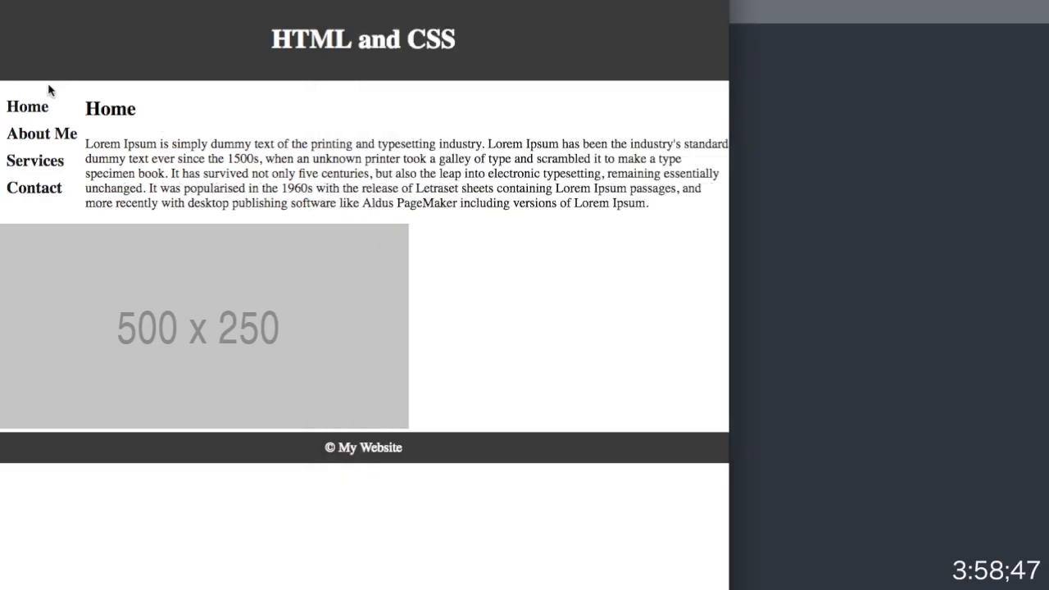
mouse_move(541, 340)
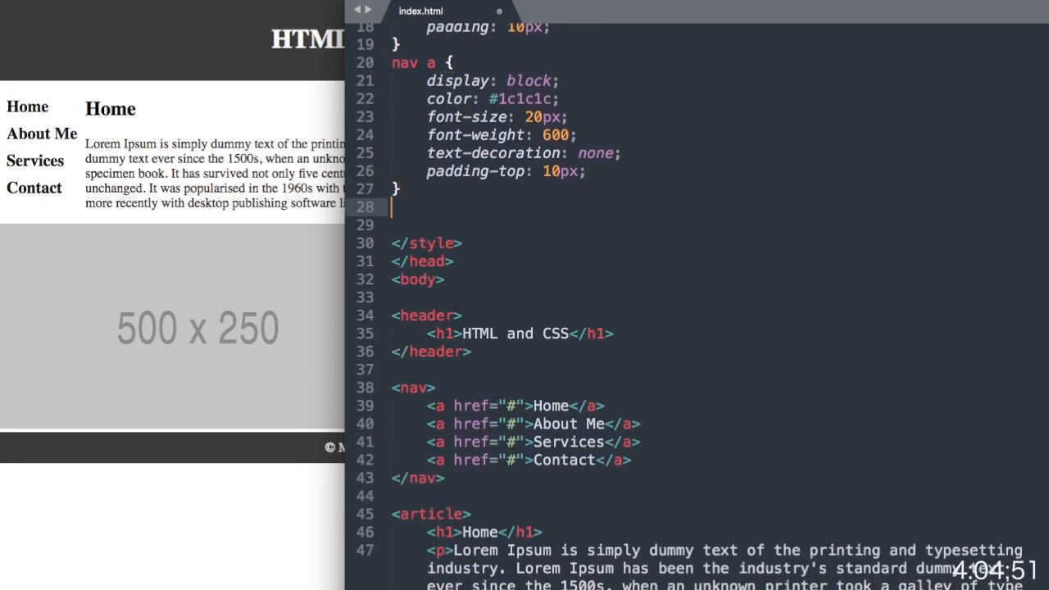
- Add an article rule: 170px left margin, 1px solid #434343 left border, 10px padding
type("article {}")
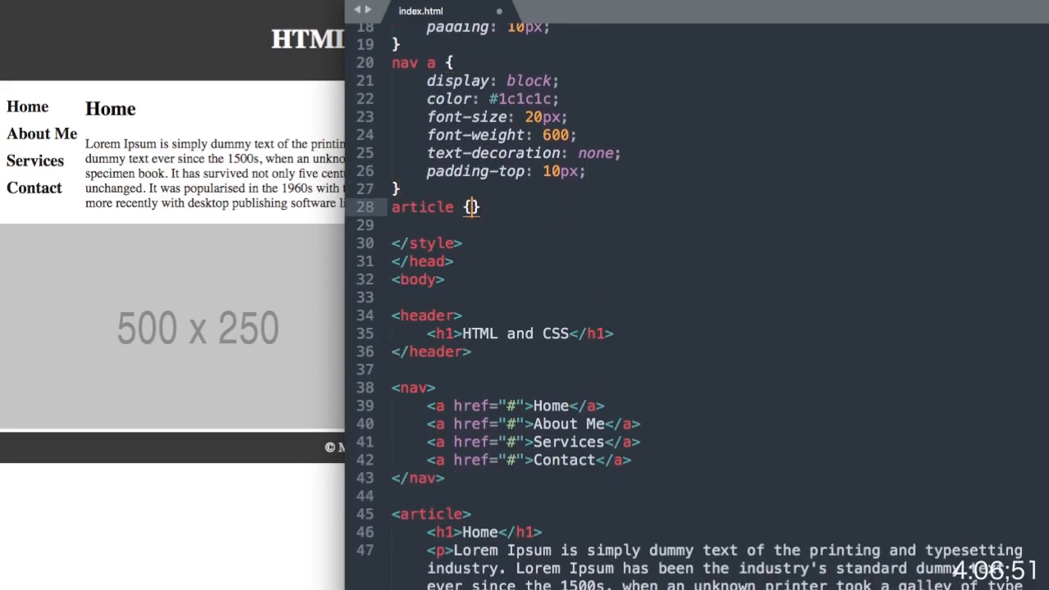
type("marg")
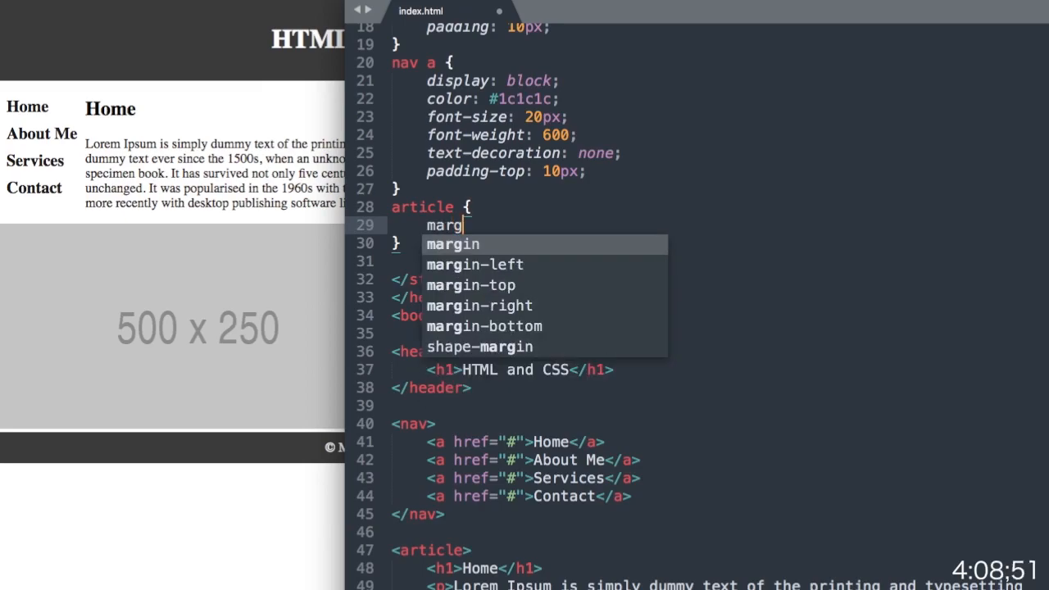
left_click(475, 264)
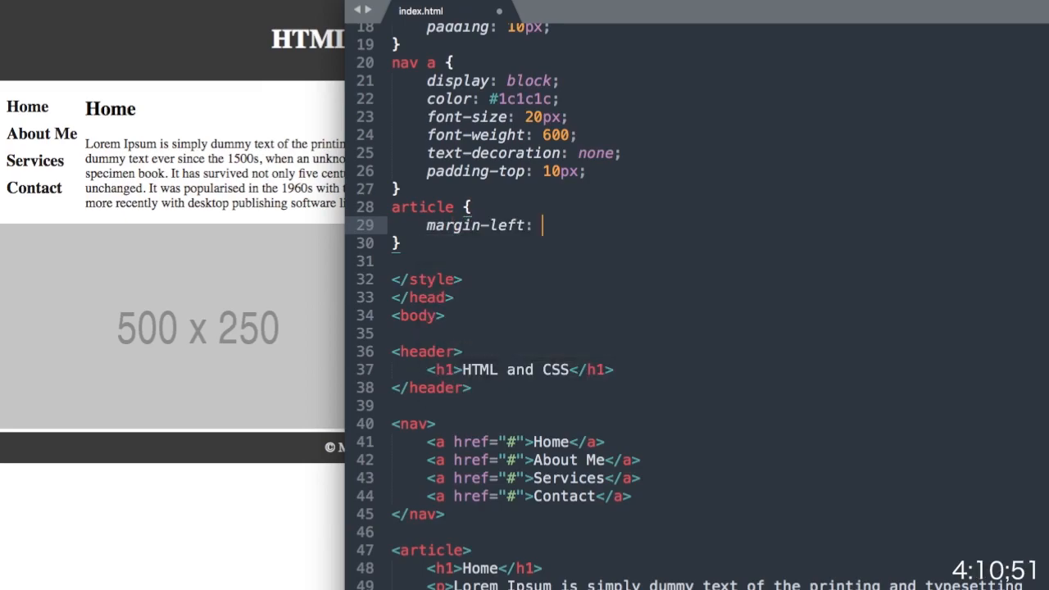
type("170px;")
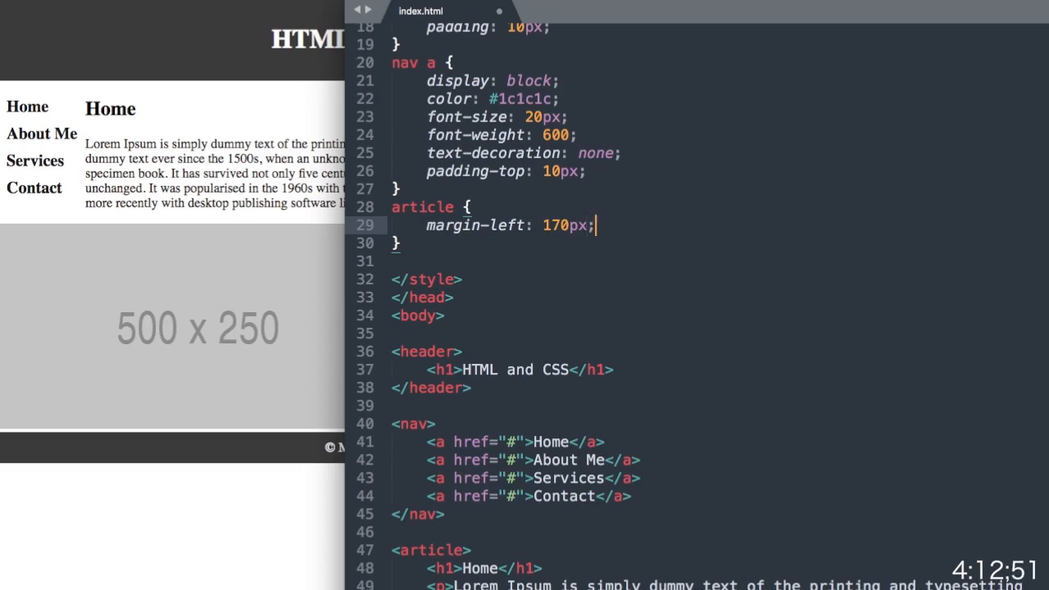
type("border-left:")
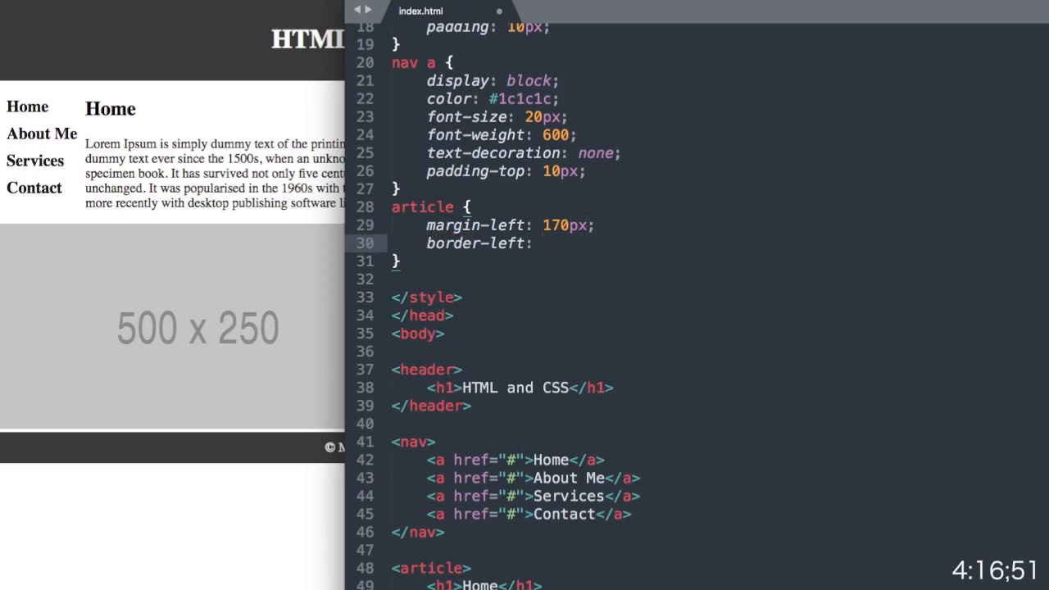
type("1px")
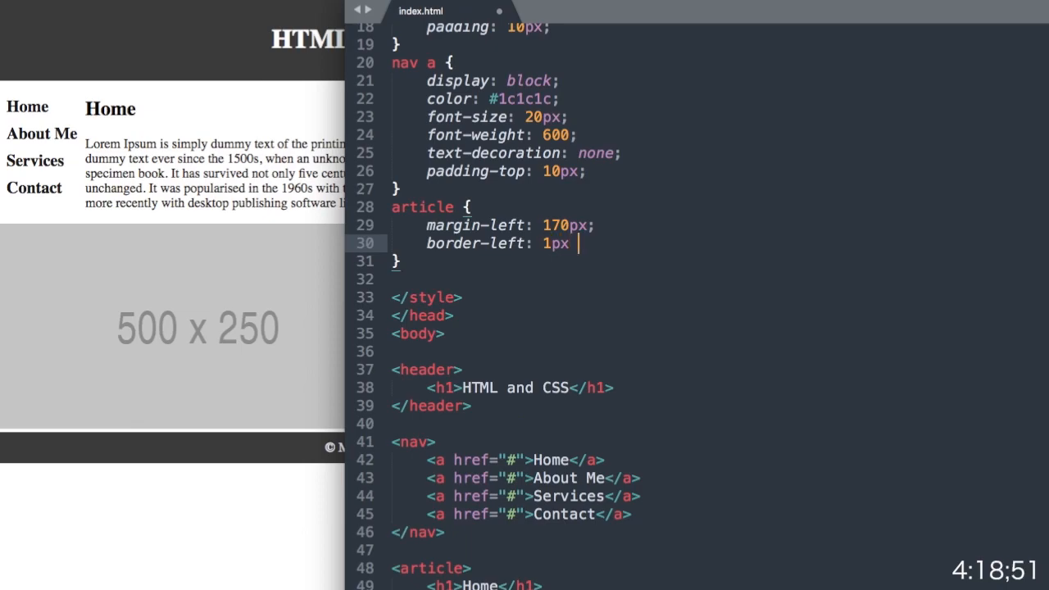
type("solid #")
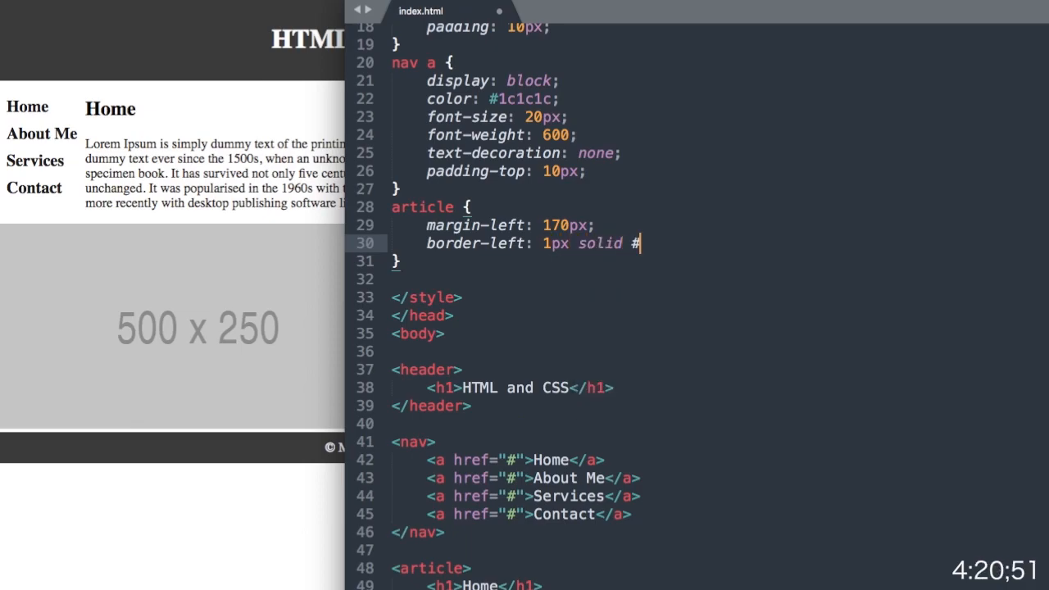
type("434343")
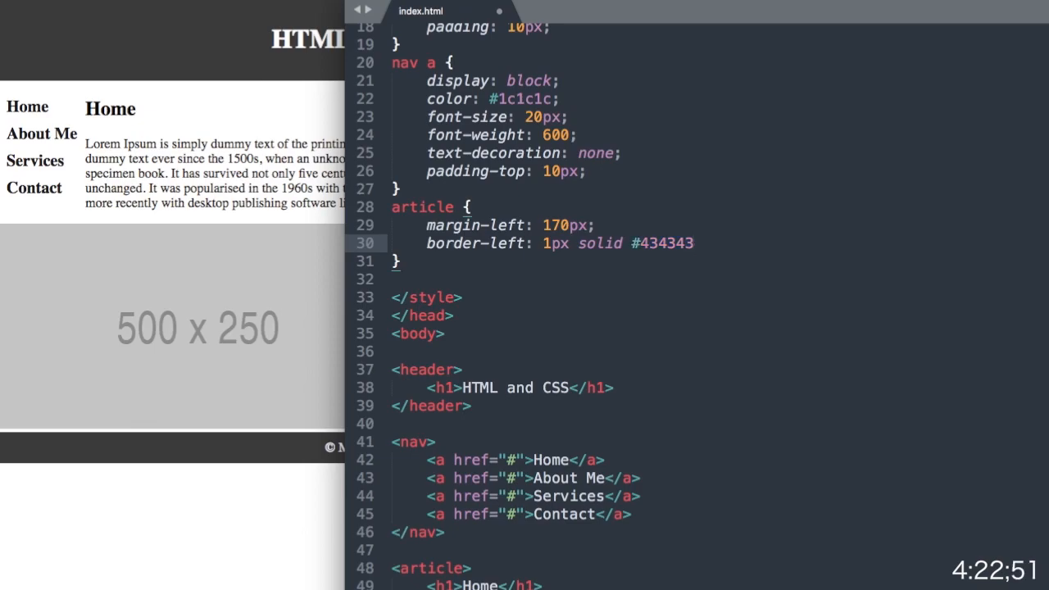
type("padding: 10p")
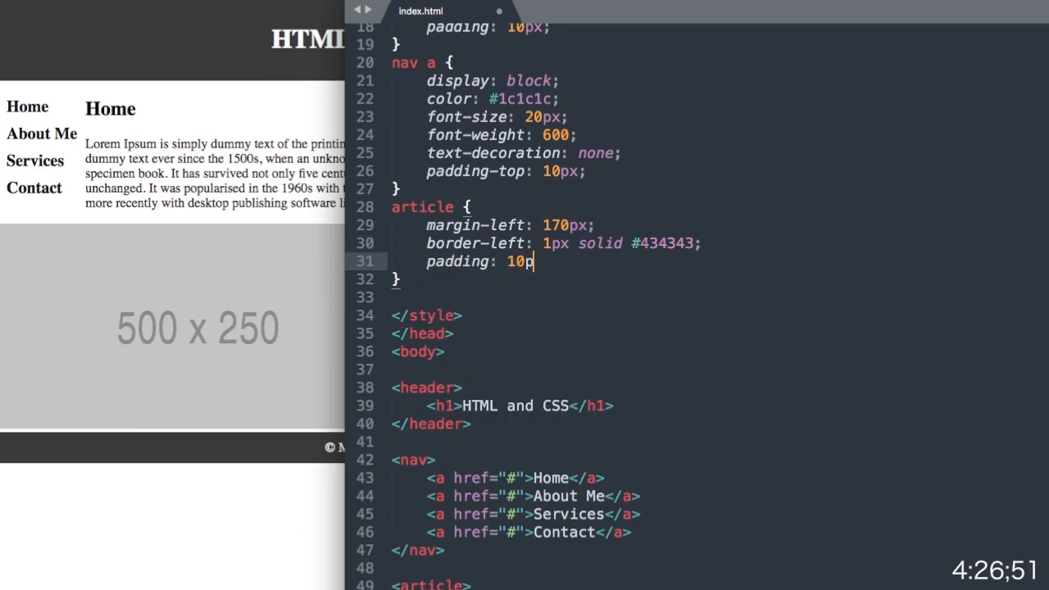
type("x;")
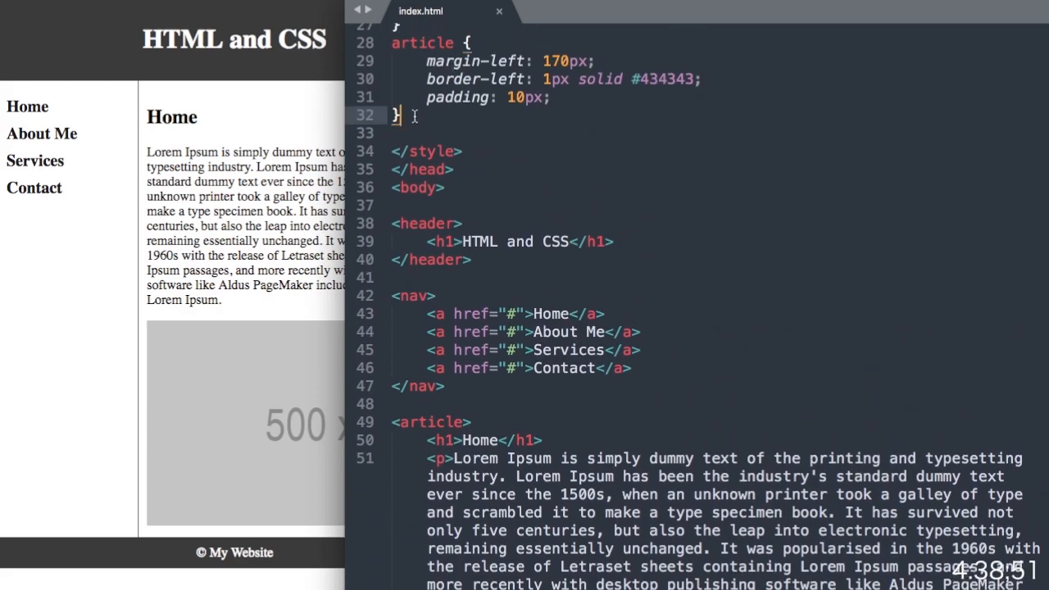
- Begin an img rule with max-width set to 100
type("img {")
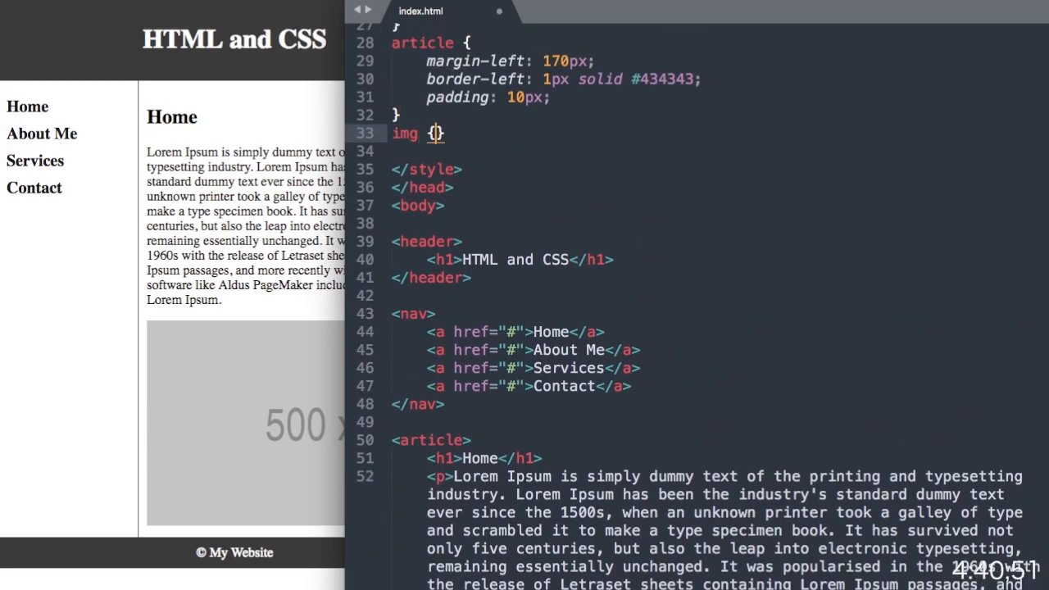
type("max-width:")
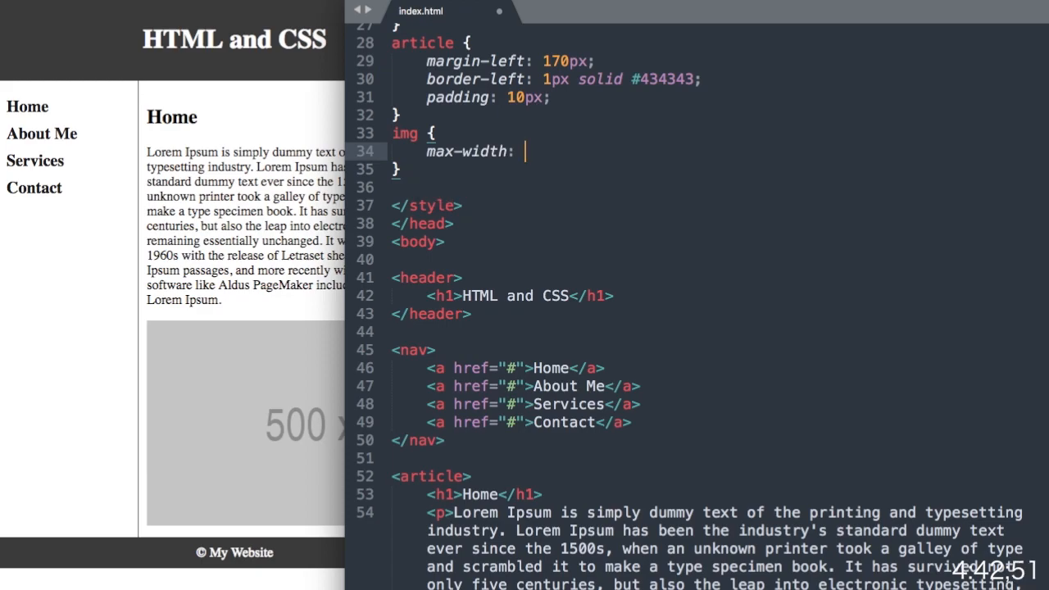
type("100")
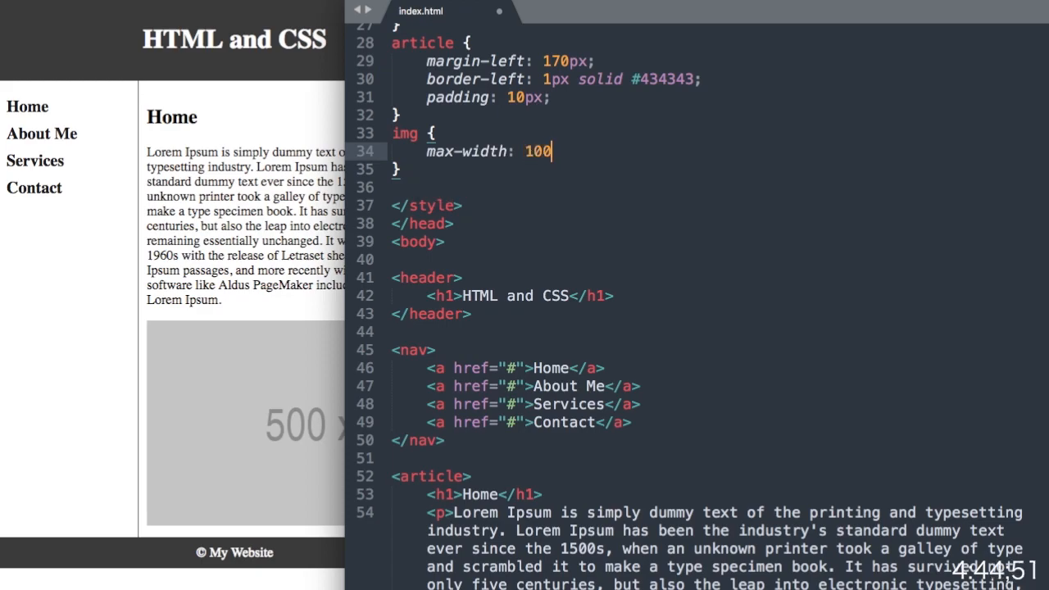